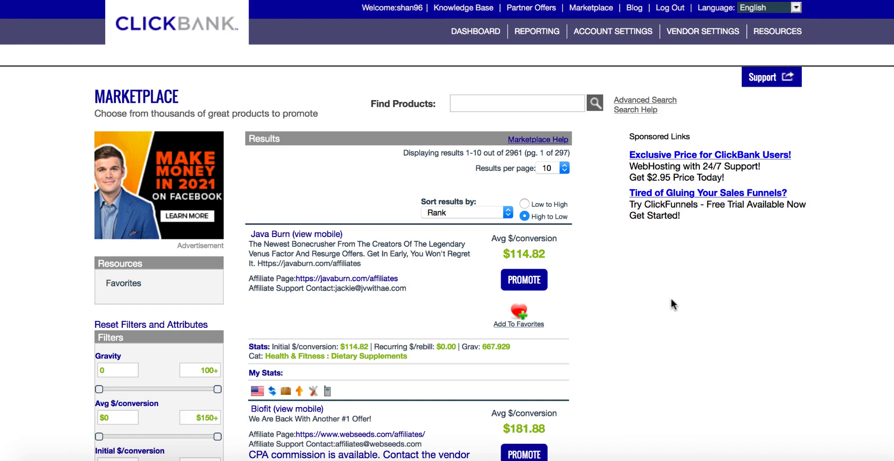
pyautogui.moveTo(674, 305)
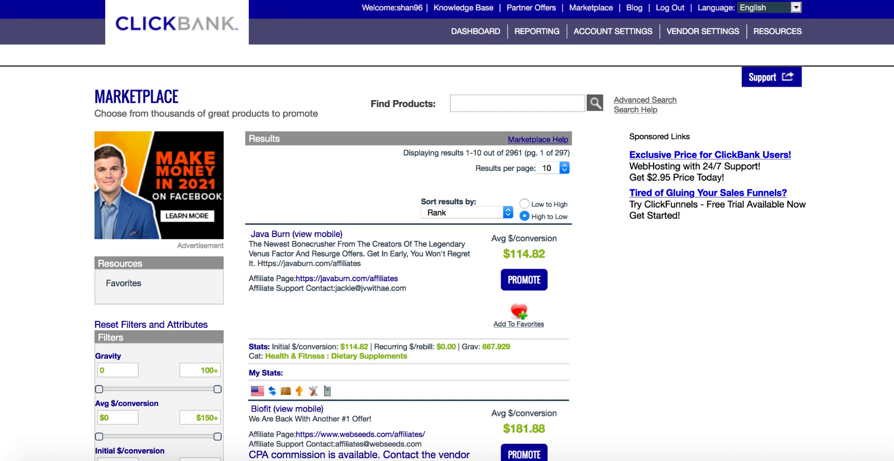
pyautogui.moveTo(856, 301)
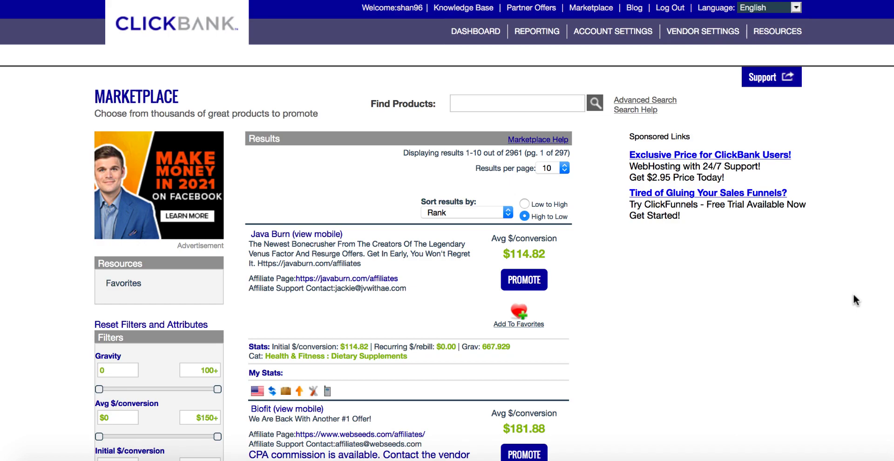
# Step: Generate the HopShield encrypted HopLink for Biofit under nickname shan96 and copy it
pyautogui.scroll(-3)
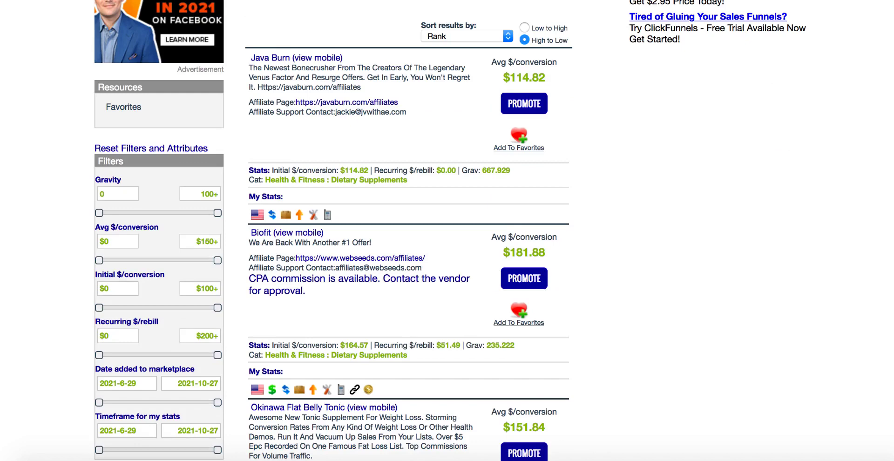
pyautogui.scroll(3)
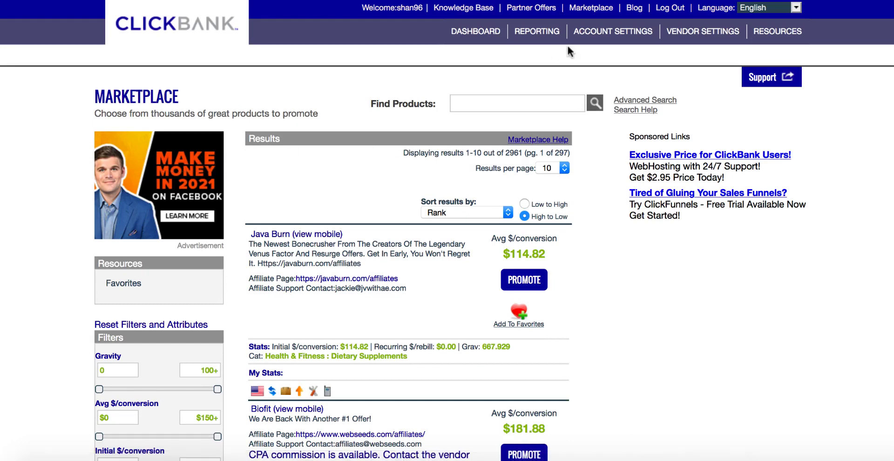
pyautogui.moveTo(591, 7)
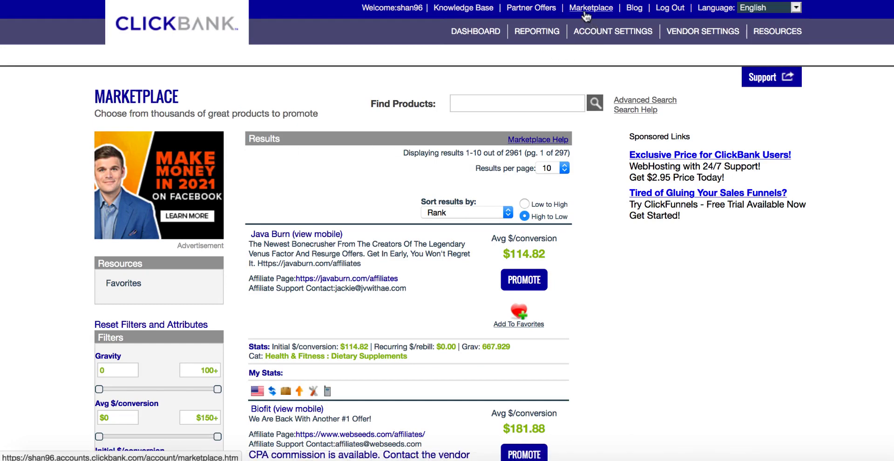
pyautogui.scroll(-3)
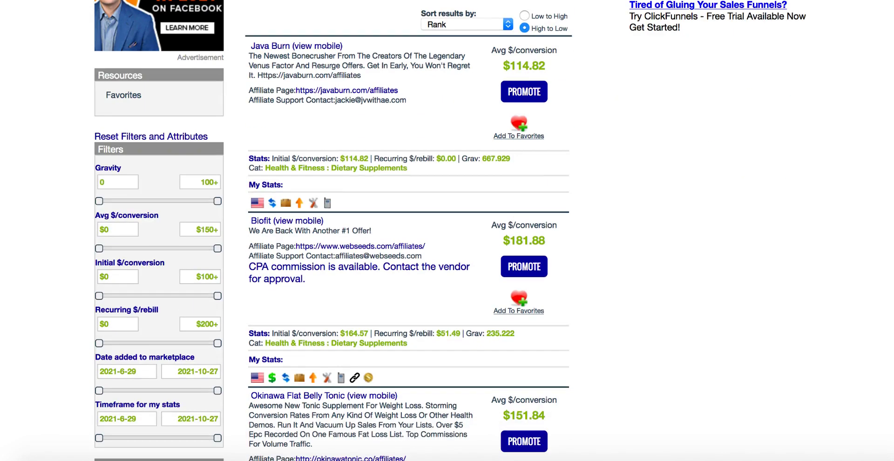
pyautogui.scroll(3)
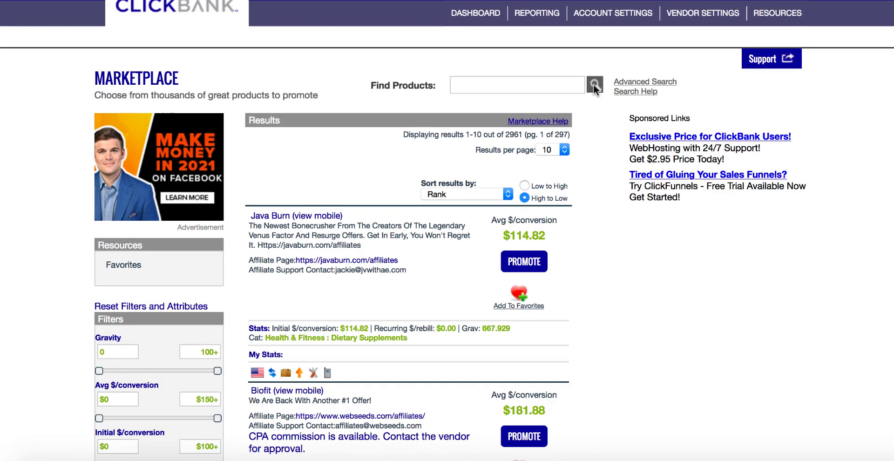
pyautogui.scroll(-3)
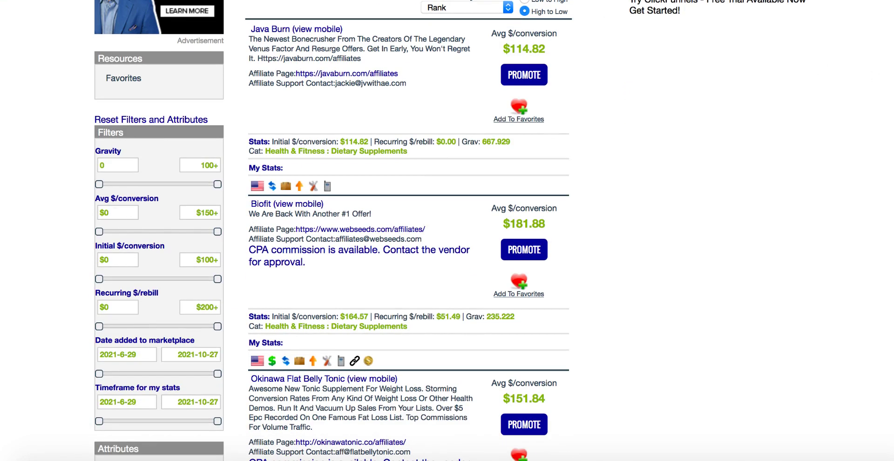
pyautogui.scroll(-3)
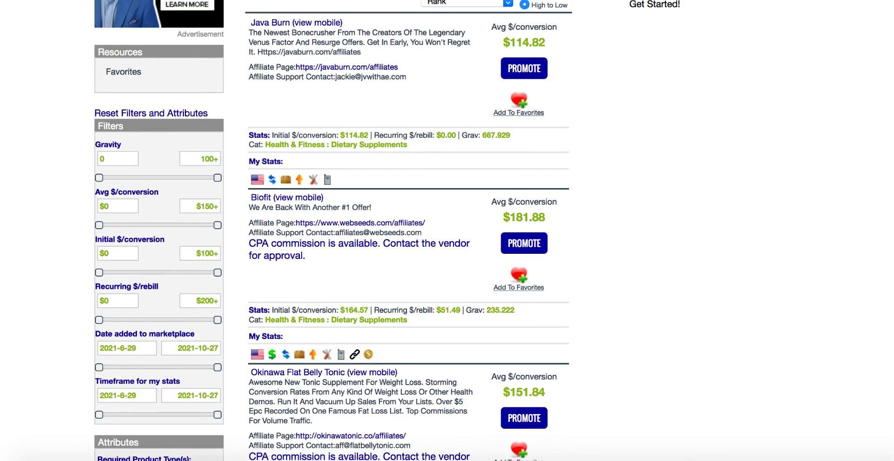
pyautogui.scroll(3)
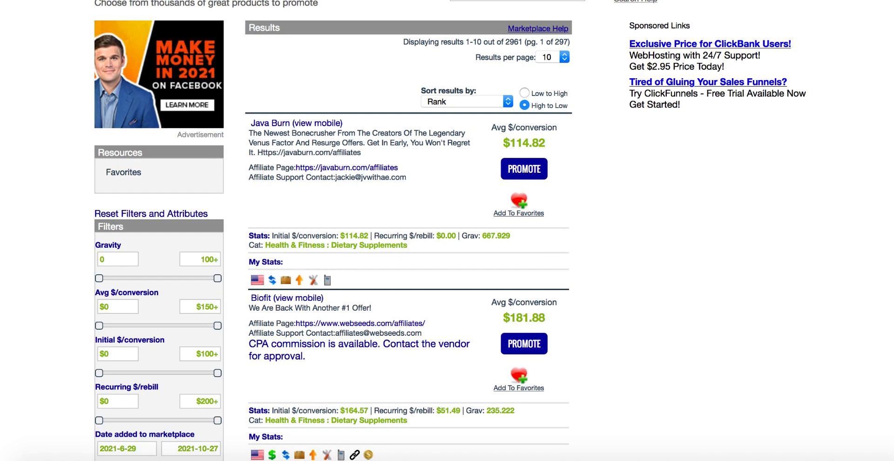
pyautogui.scroll(-3)
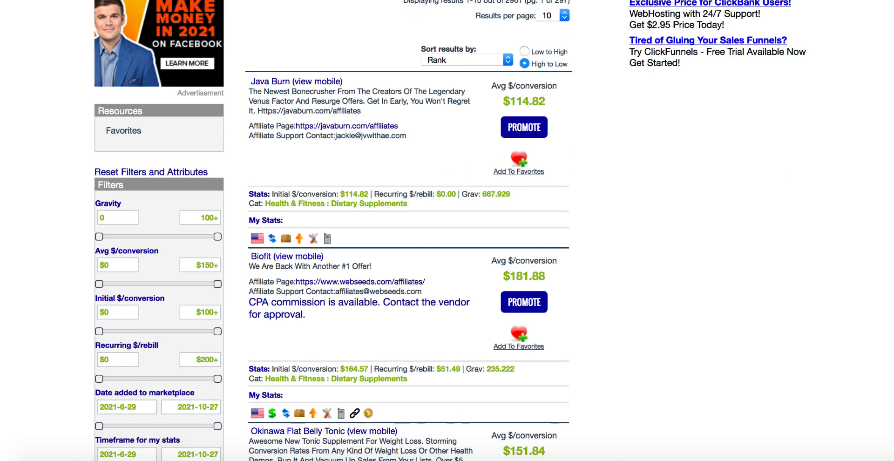
pyautogui.scroll(-3)
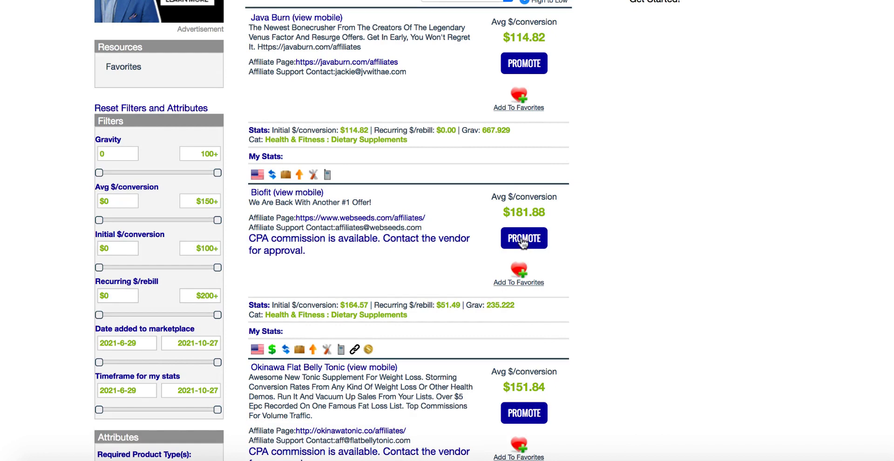
pyautogui.click(523, 237)
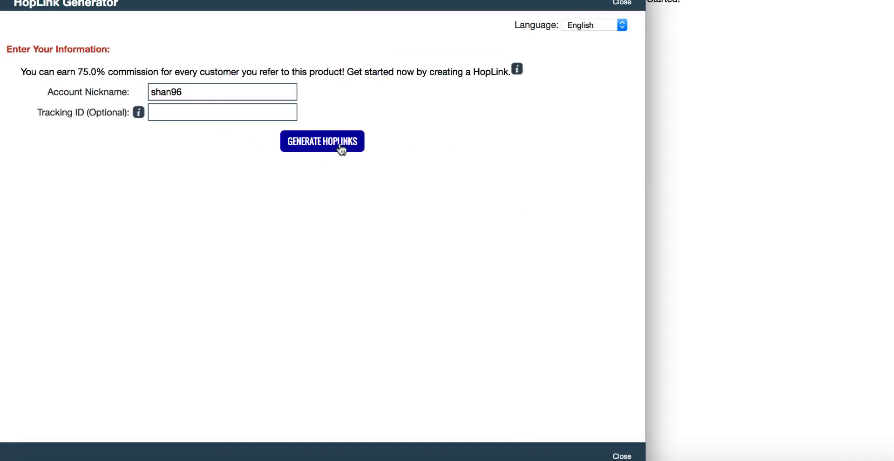
pyautogui.click(323, 140)
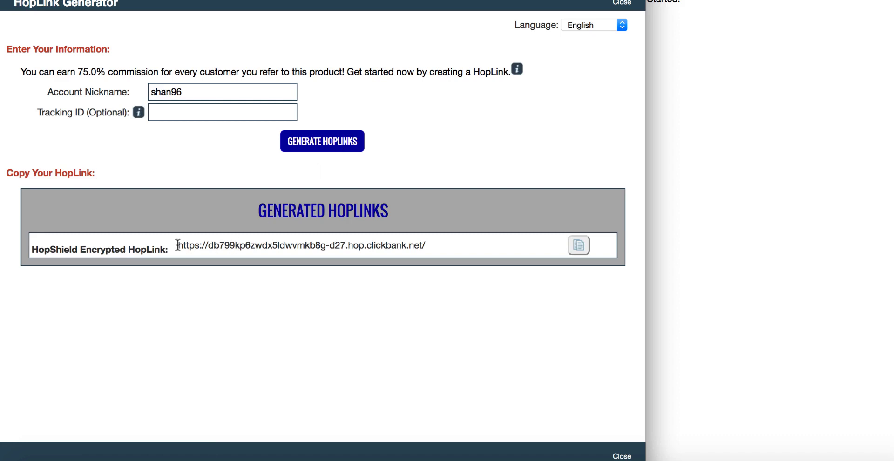
pyautogui.moveTo(371, 288)
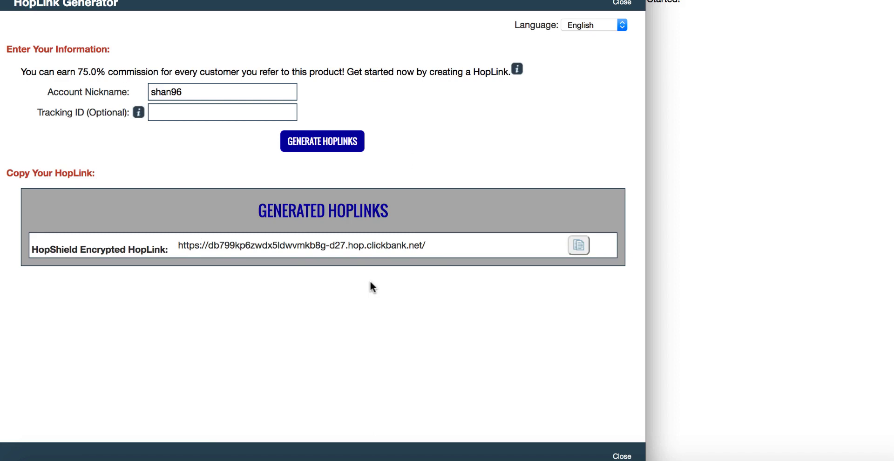
pyautogui.moveTo(253, 263)
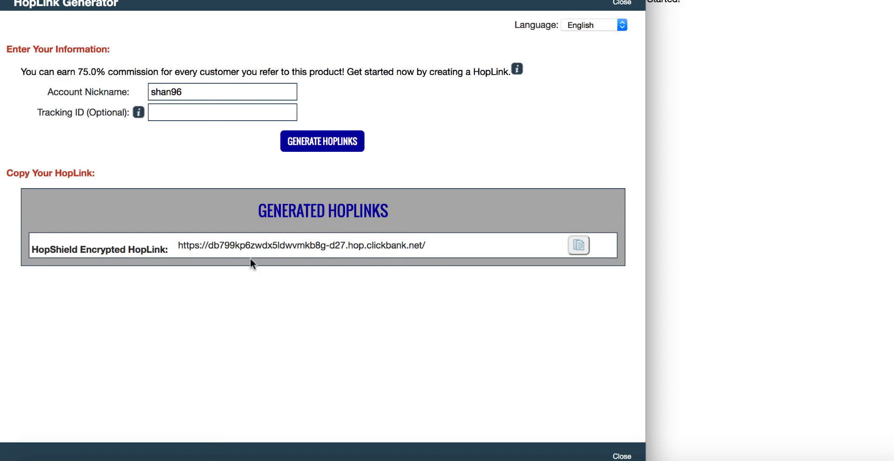
pyautogui.moveTo(324, 264)
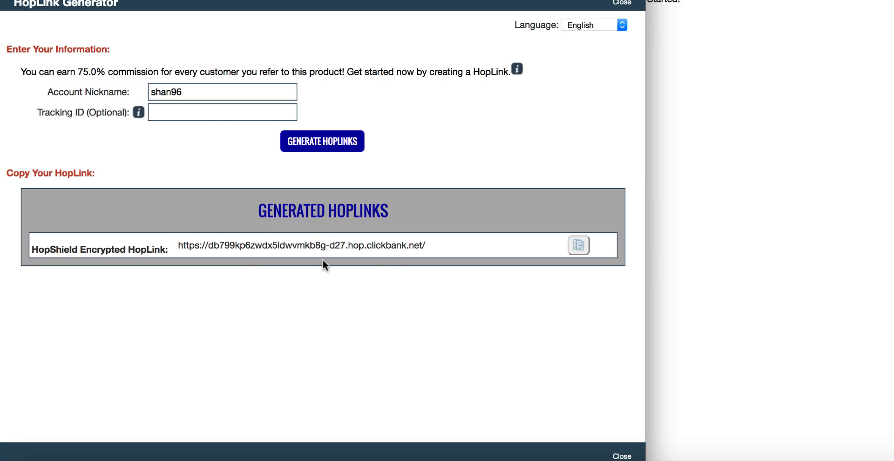
pyautogui.moveTo(264, 223)
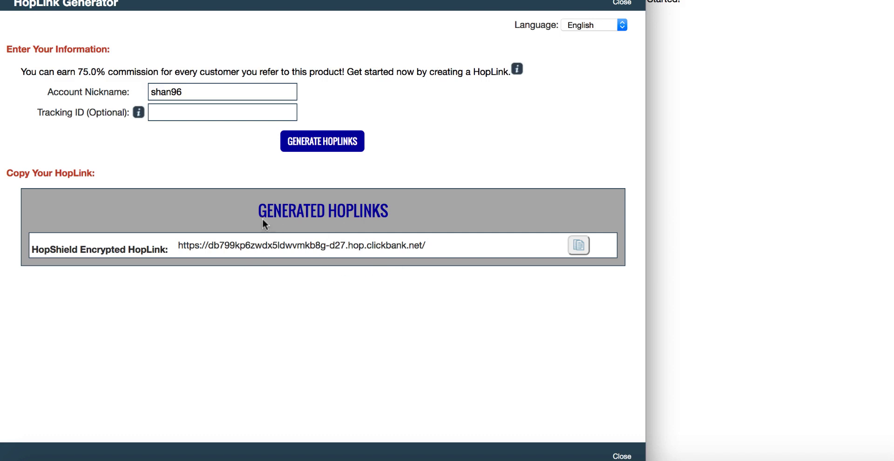
pyautogui.moveTo(351, 301)
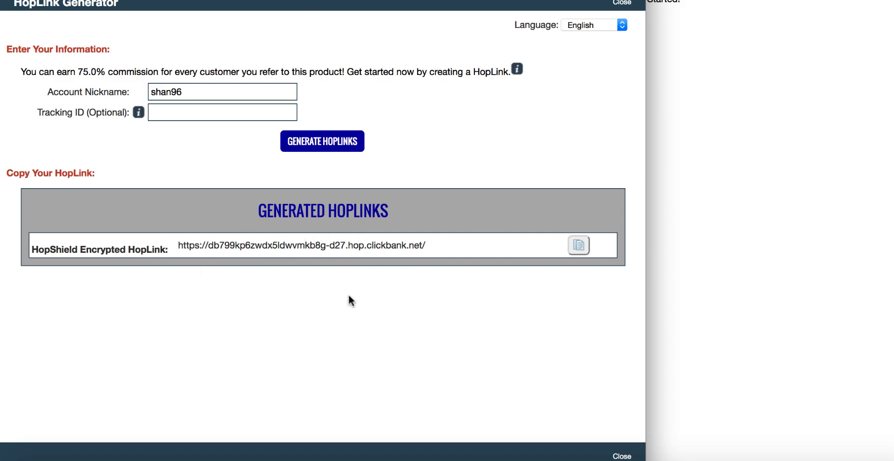
pyautogui.moveTo(350, 294)
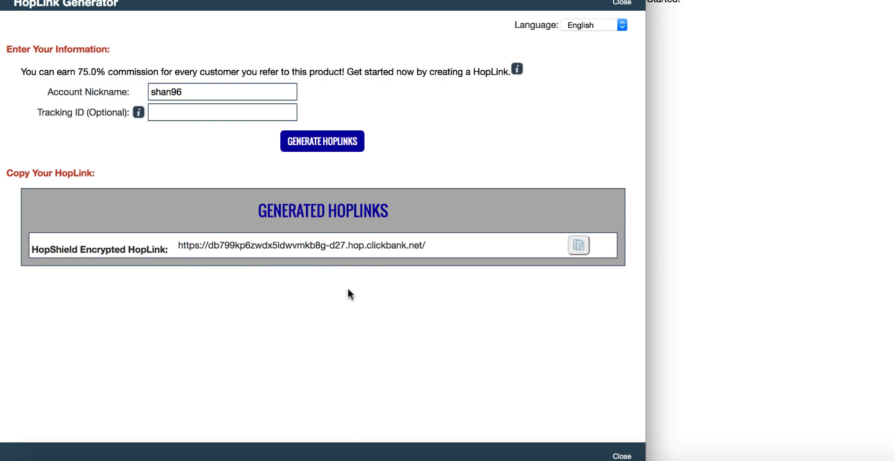
pyautogui.moveTo(321, 238)
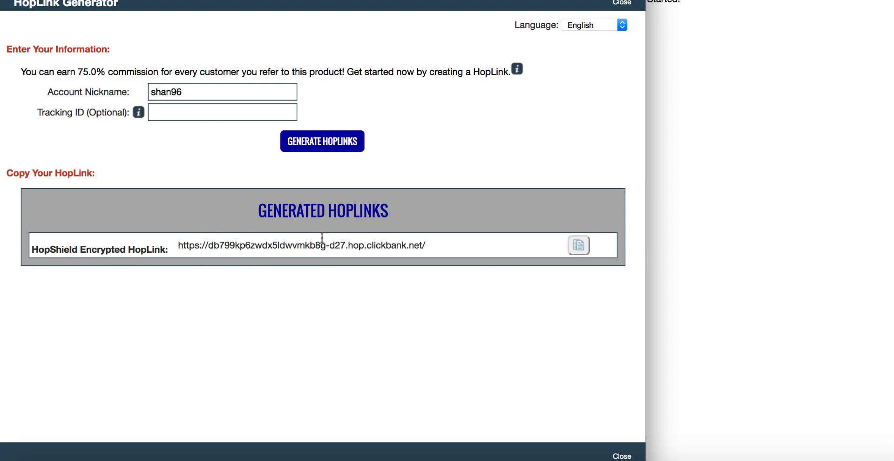
pyautogui.moveTo(532, 269)
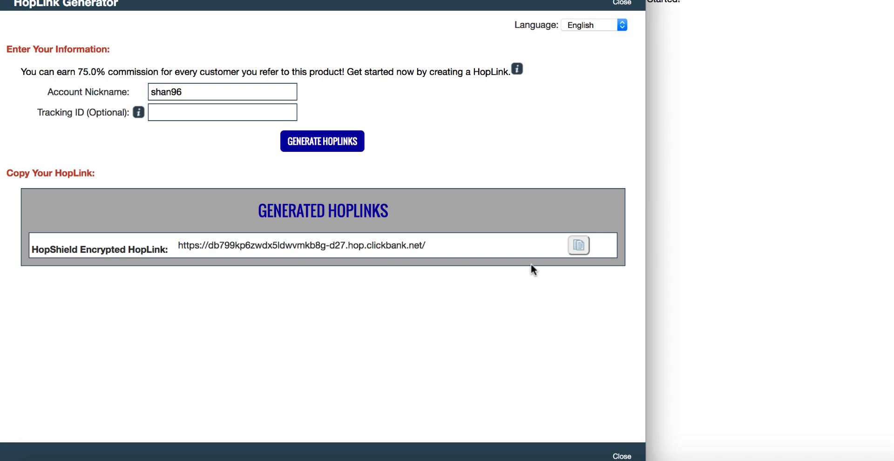
pyautogui.click(577, 245)
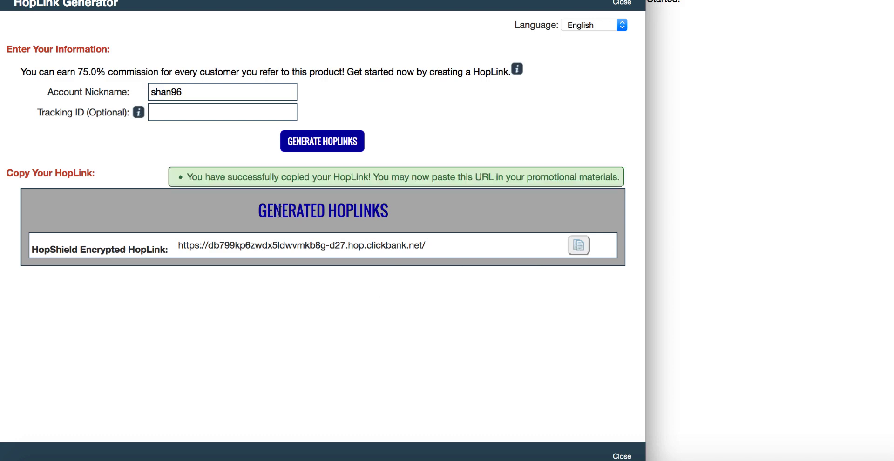
pyautogui.moveTo(399, 202)
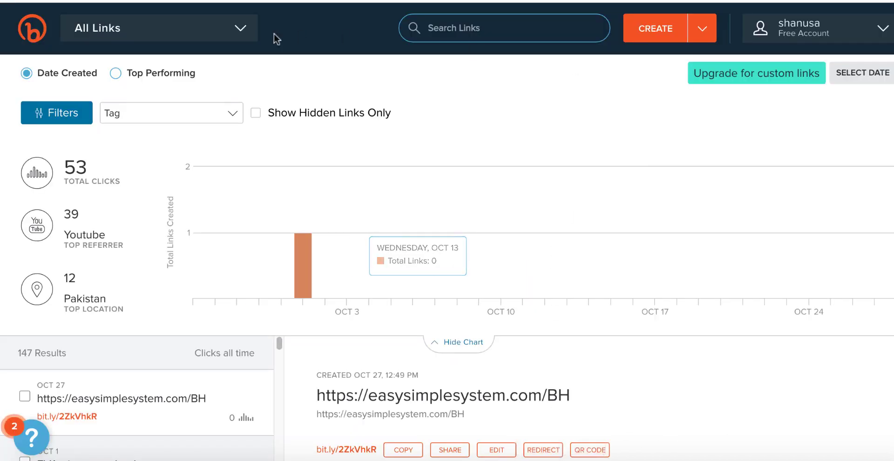
pyautogui.moveTo(403, 106)
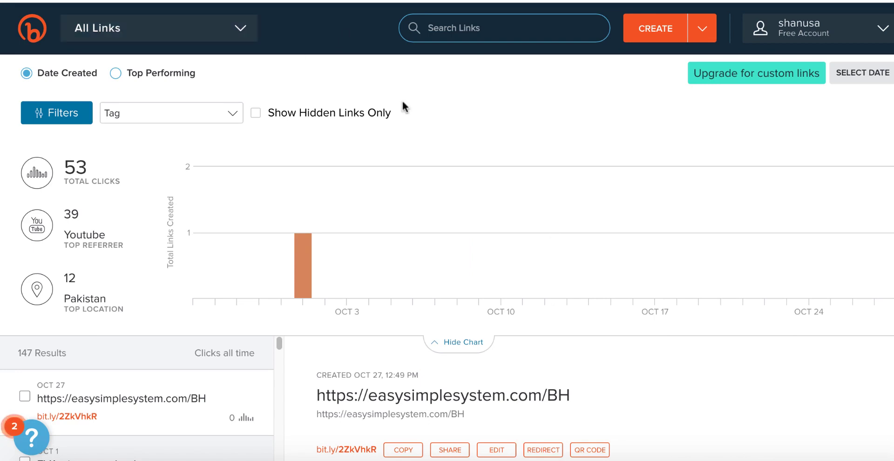
pyautogui.moveTo(471, 128)
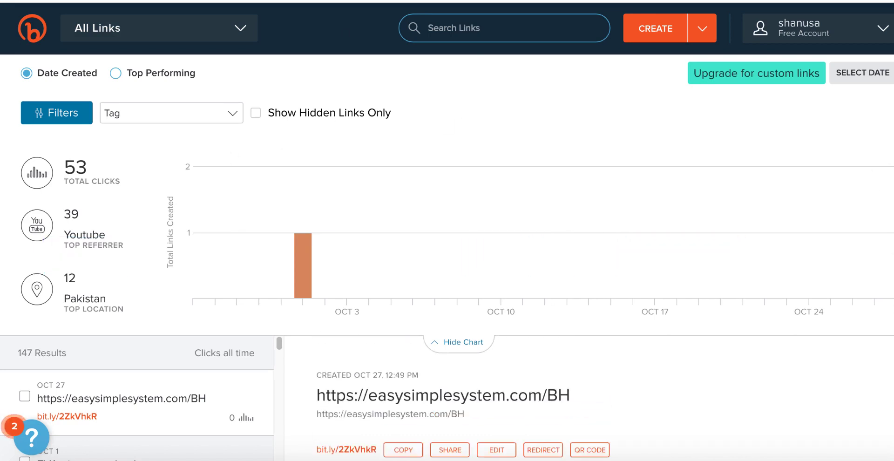
pyautogui.moveTo(763, 214)
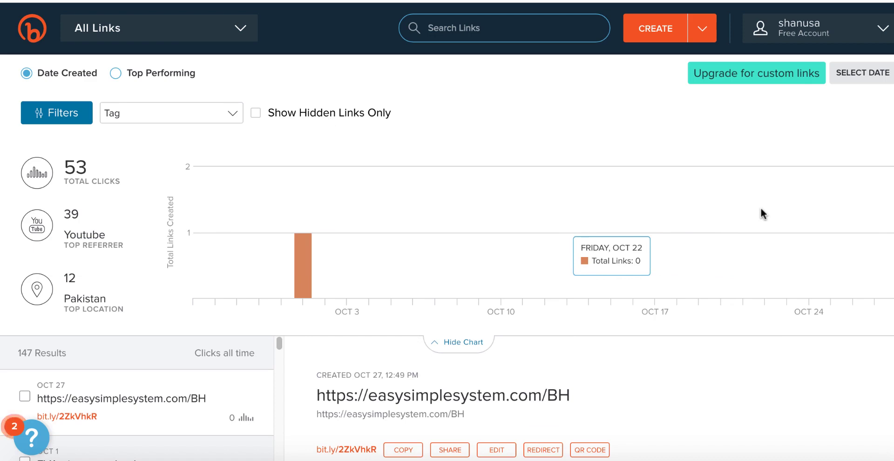
pyautogui.moveTo(495, 106)
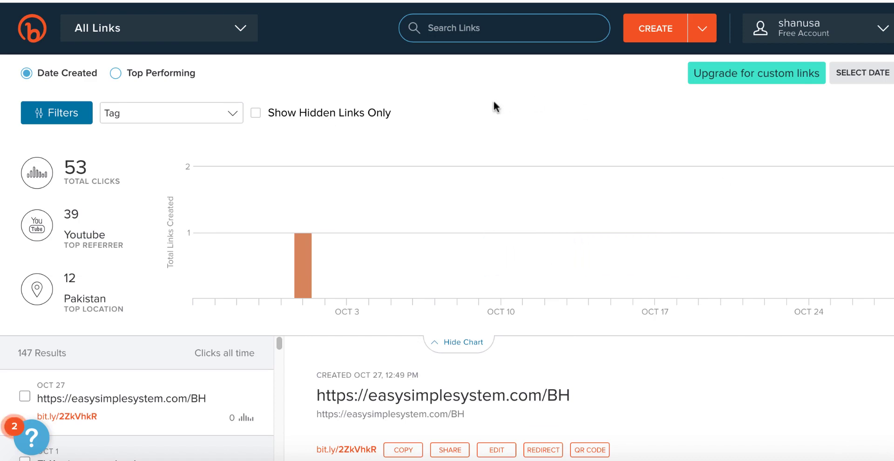
# Step: Create a Bitly short link for the pasted ClickBank Biofit HopLink URL
pyautogui.click(655, 27)
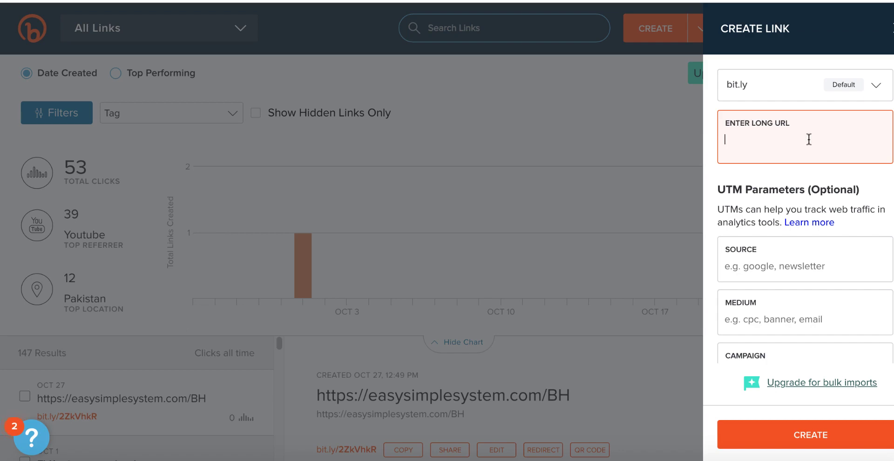
pyautogui.write('https://db799kp6zvdx5ldwvmkb8g-d27.hop.clickbank.net/')
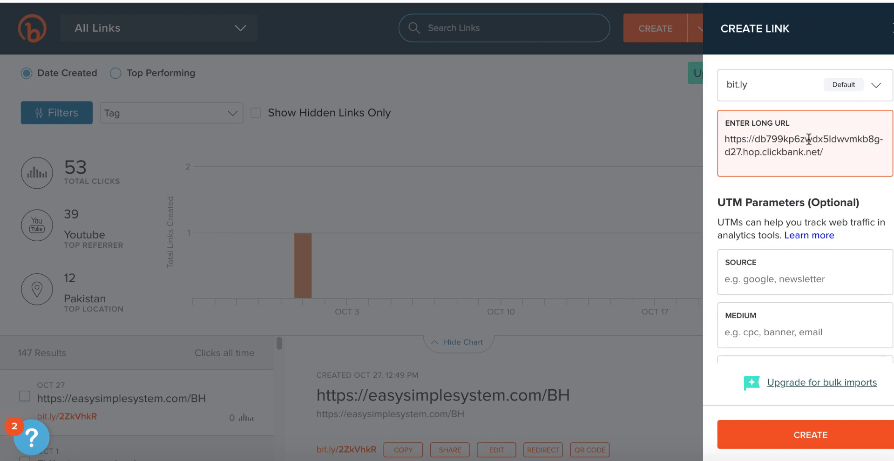
pyautogui.click(810, 435)
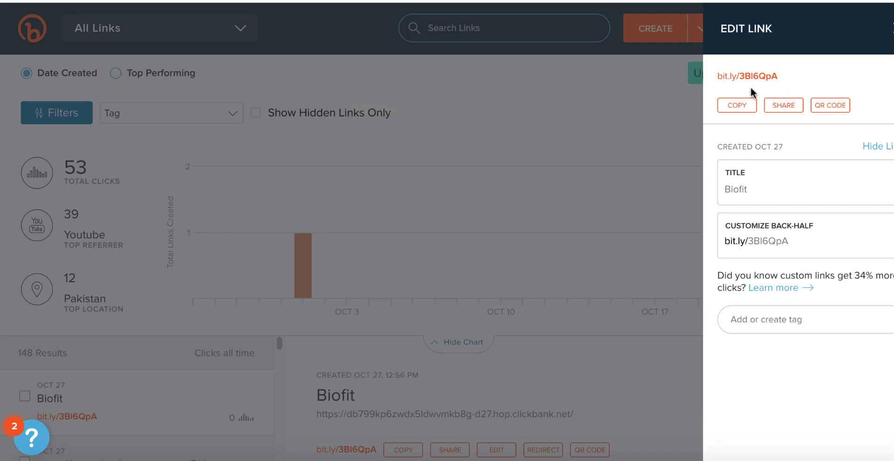
pyautogui.moveTo(735, 88)
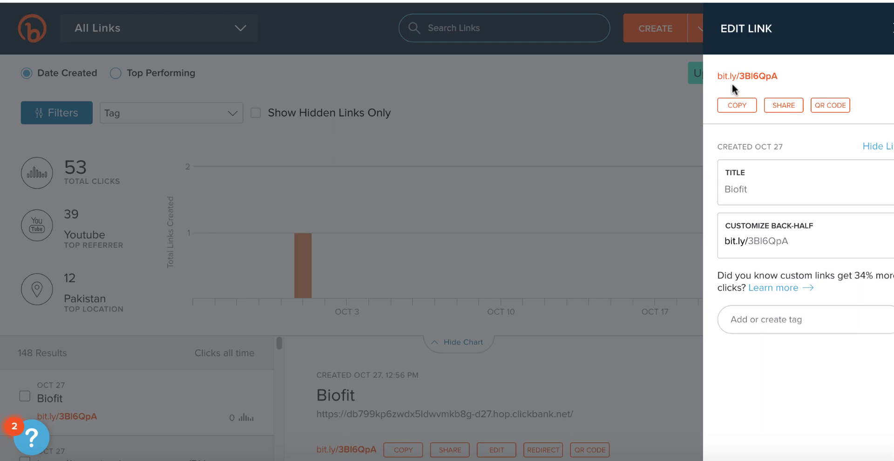
pyautogui.moveTo(796, 229)
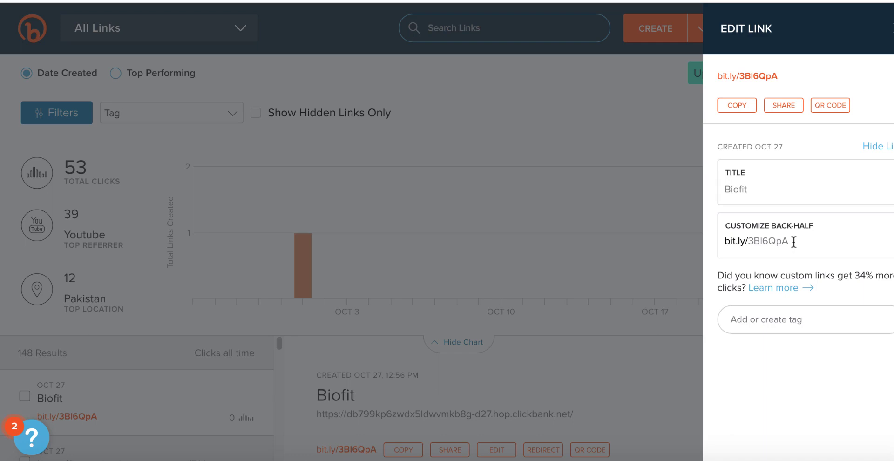
# Step: Customize the short link's back-half to 'biofit' and save it, hitting the taken error
pyautogui.click(771, 242)
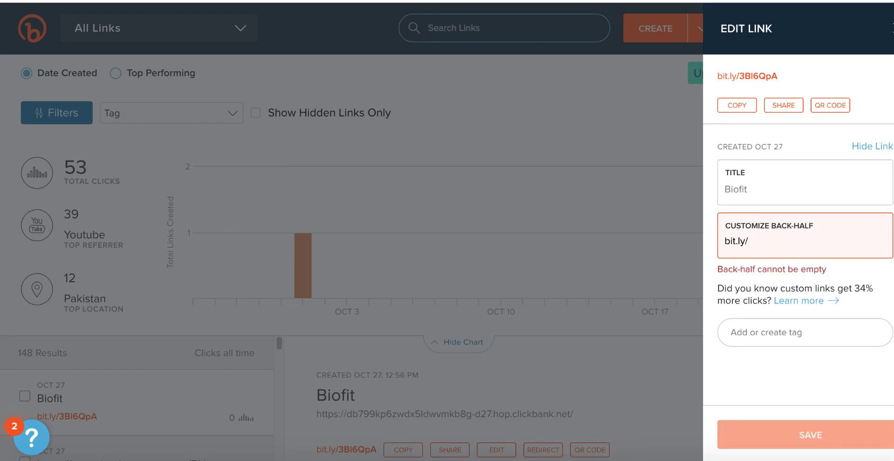
pyautogui.write('biofit')
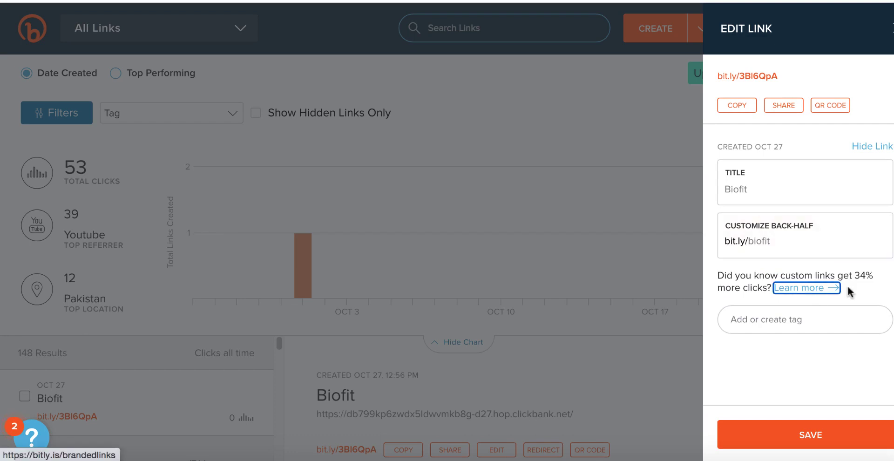
pyautogui.click(809, 435)
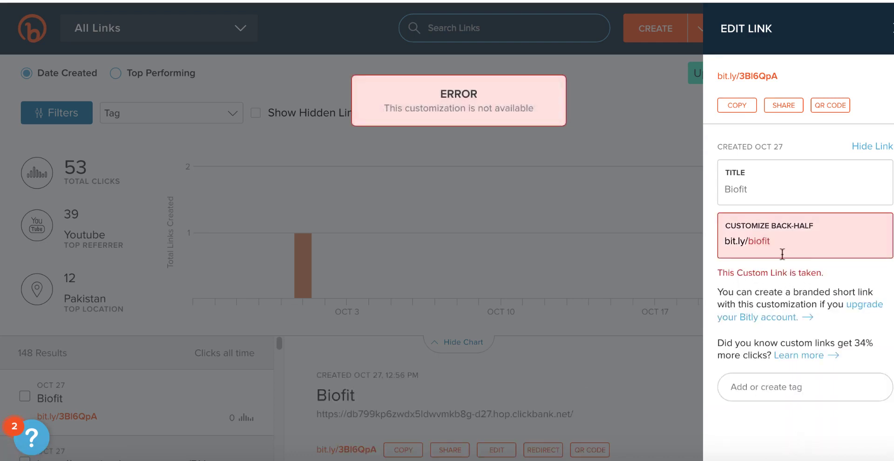
# Step: Append '-1' to make the back-half 'biofit-1' and save the link
pyautogui.click(770, 241)
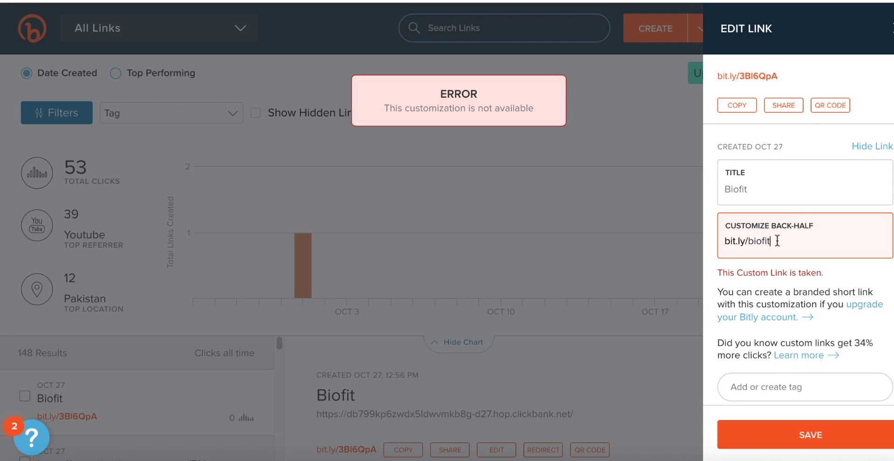
pyautogui.write('-1')
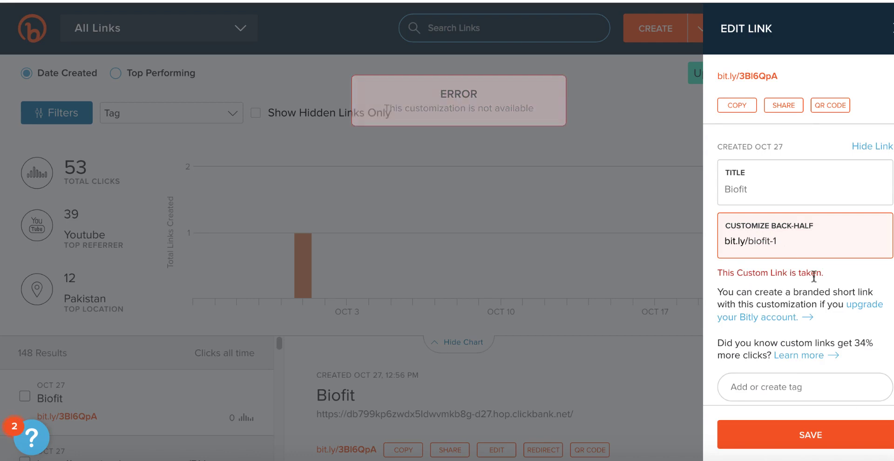
pyautogui.click(810, 435)
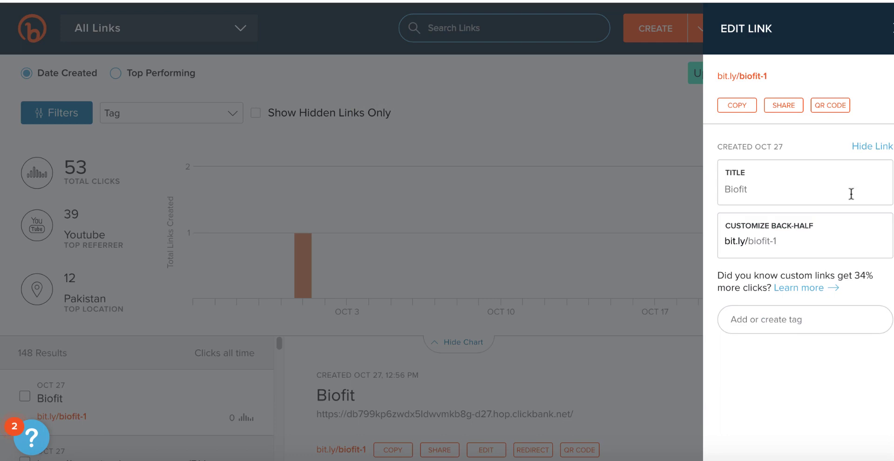
pyautogui.moveTo(771, 89)
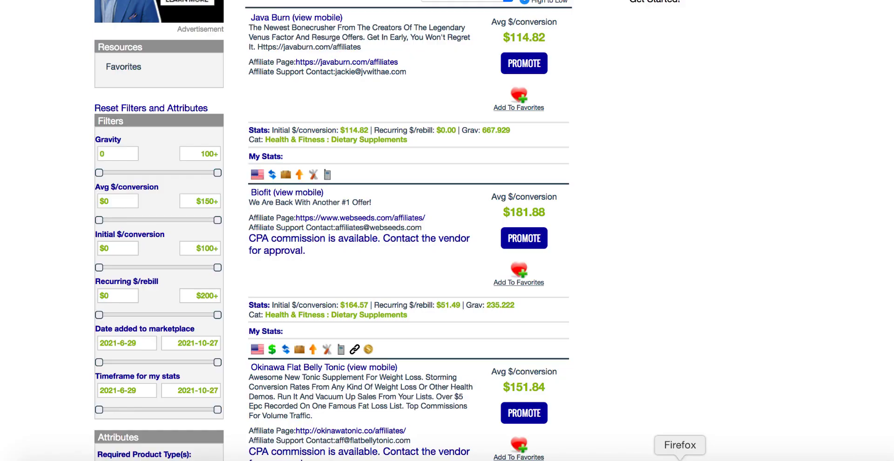
pyautogui.moveTo(523, 237)
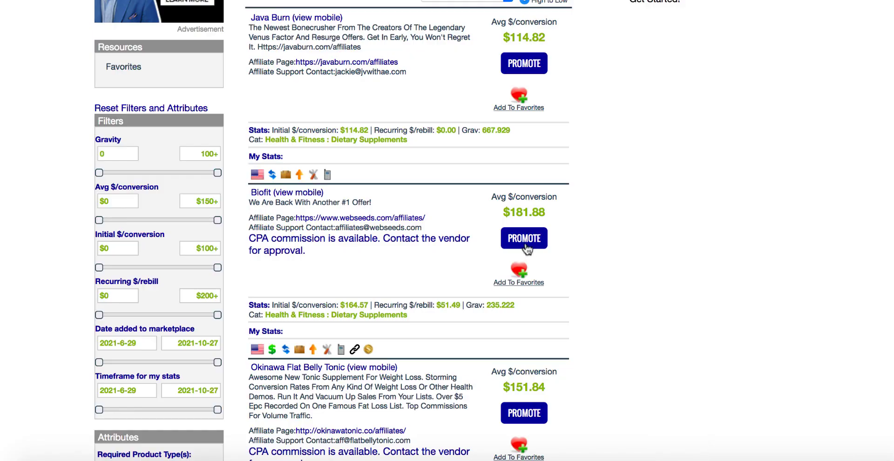
# Step: Reopen the Biofit HopLink generator in ClickBank, then return to the Bitly editor
pyautogui.click(523, 238)
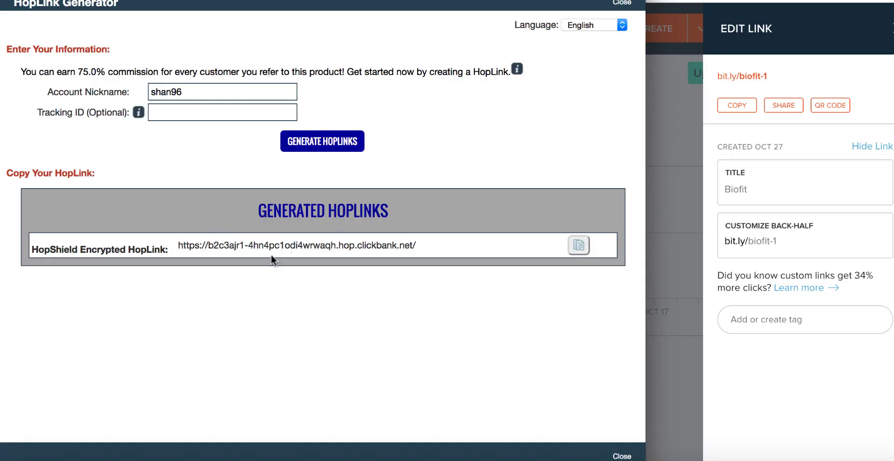
pyautogui.click(621, 455)
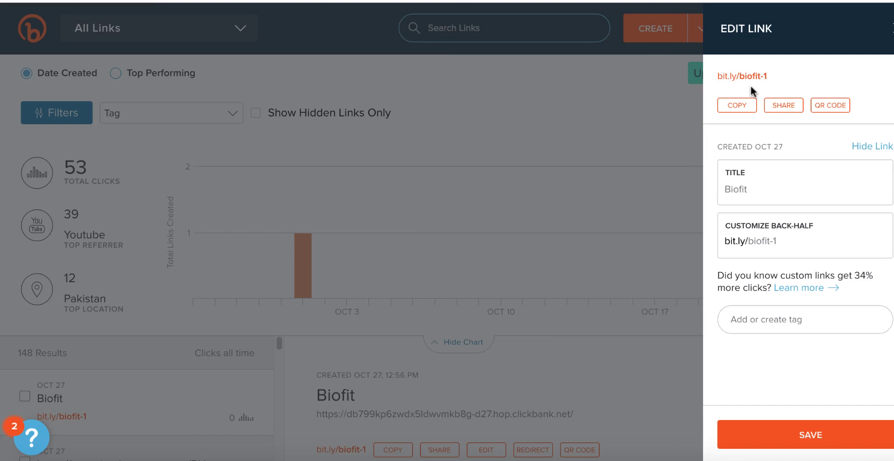
pyautogui.moveTo(664, 107)
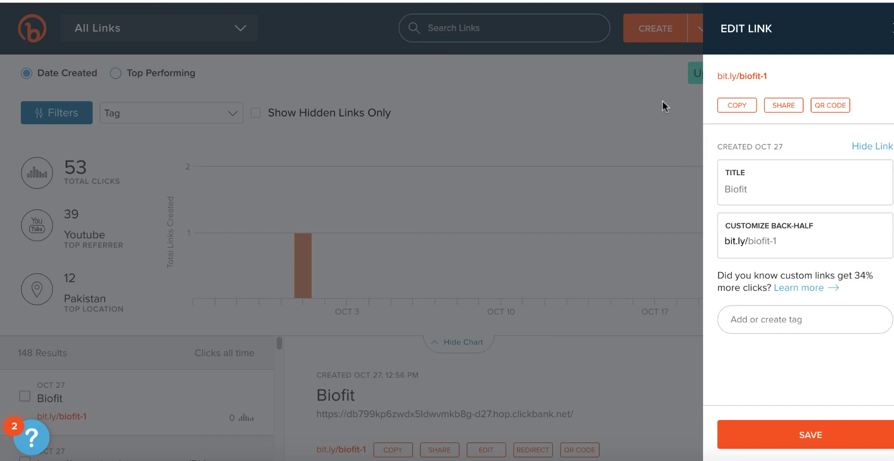
pyautogui.moveTo(759, 91)
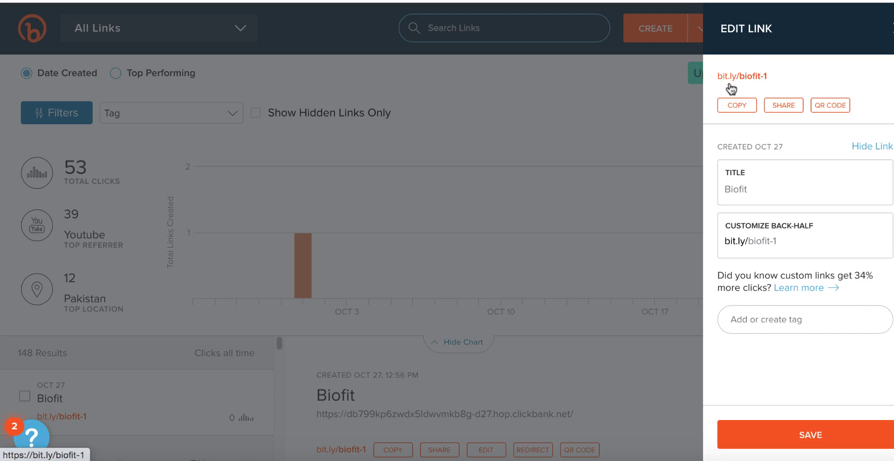
pyautogui.moveTo(742, 84)
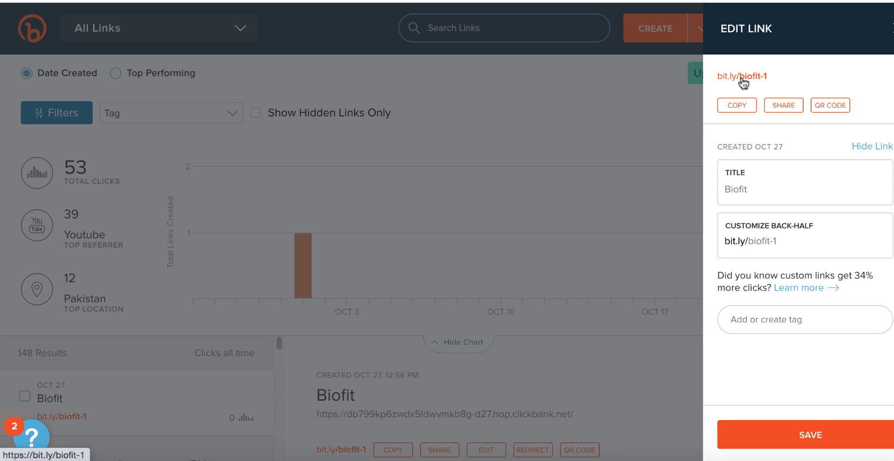
# Step: Copy the bit.ly/biofit-1 short link from the Edit Link panel
pyautogui.click(736, 105)
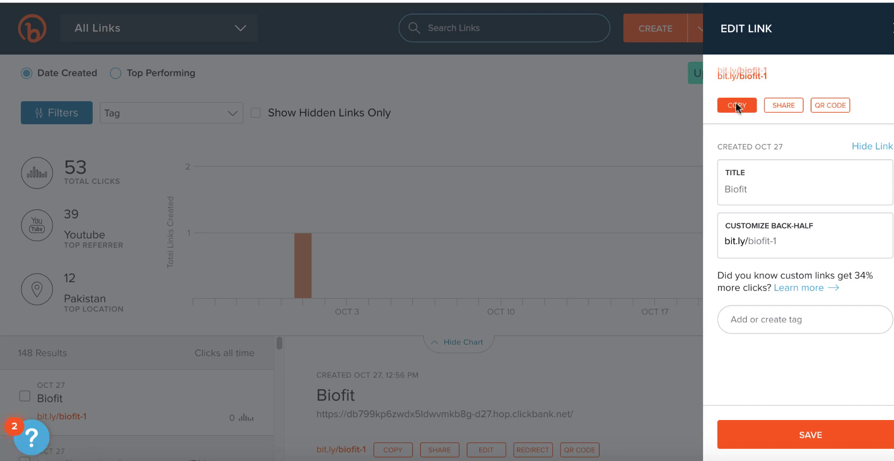
pyautogui.click(736, 105)
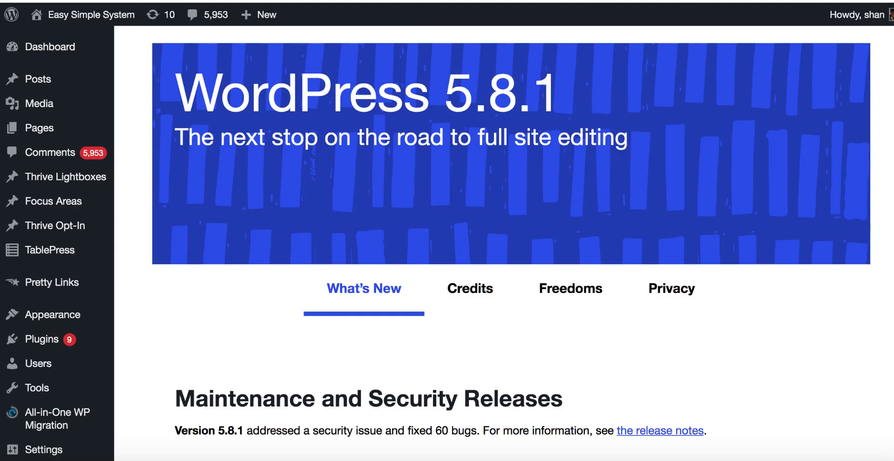
# Step: Scroll through the WordPress 5.8.1 About page for Easy Simple System
pyautogui.scroll(-3)
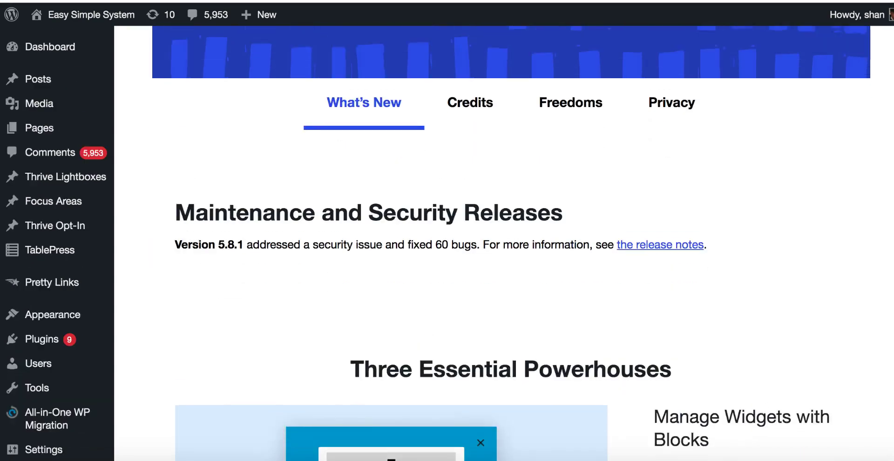
pyautogui.scroll(3)
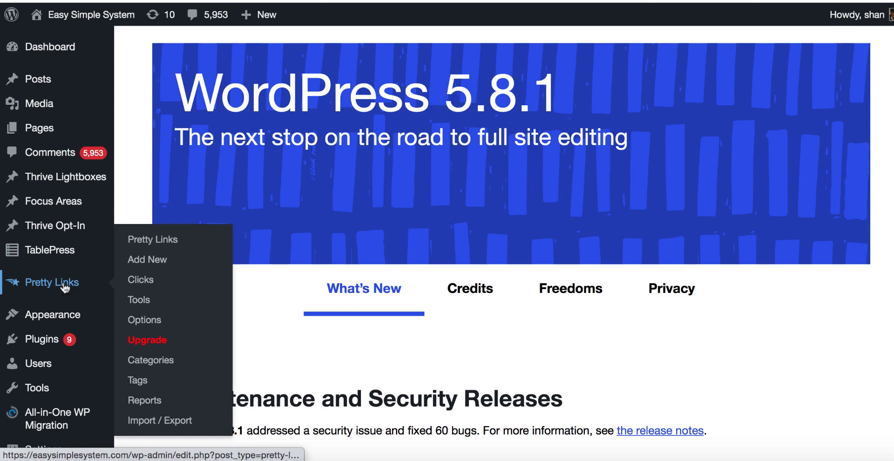
pyautogui.moveTo(68, 295)
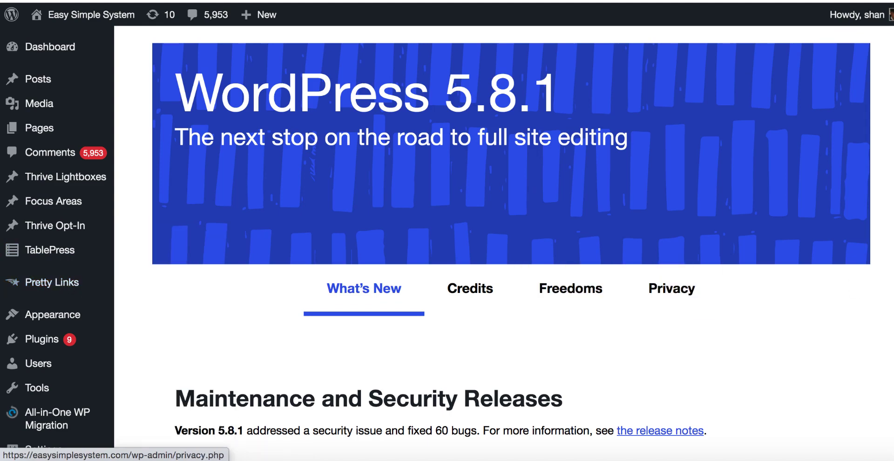
pyautogui.scroll(-3)
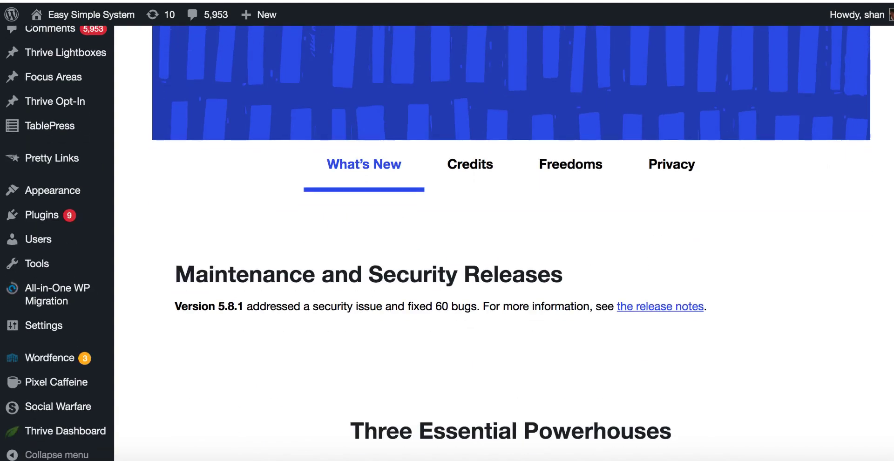
pyautogui.scroll(3)
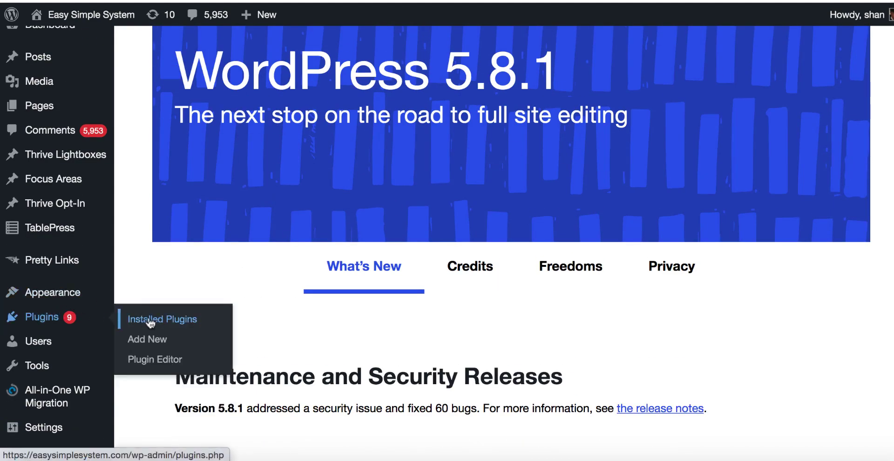
# Step: Search the plugin directory for 'pretty li' to find Pretty Links
pyautogui.click(147, 339)
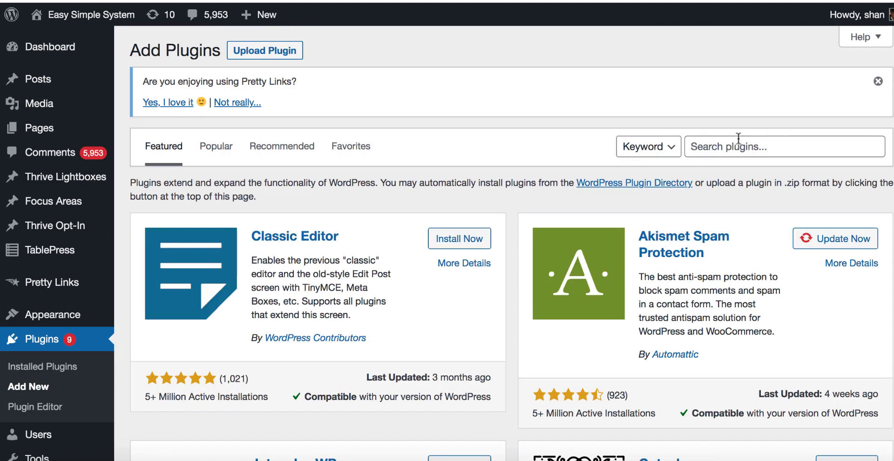
pyautogui.write('p')
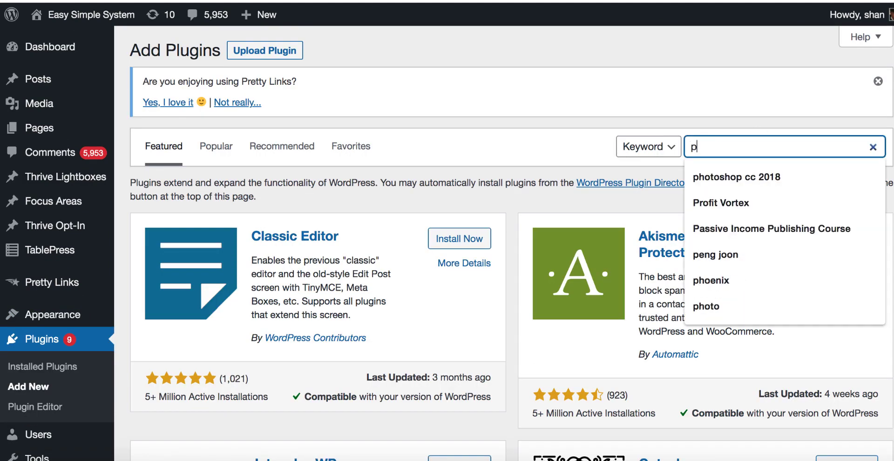
pyautogui.write('pretty link')
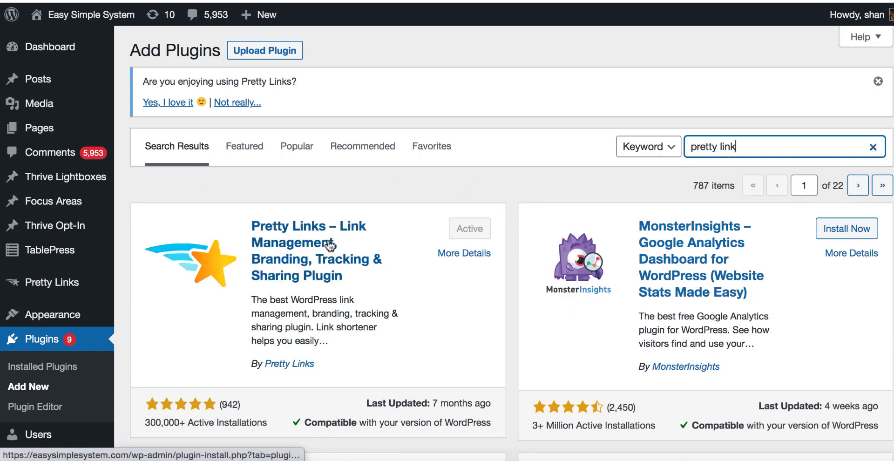
pyautogui.moveTo(349, 277)
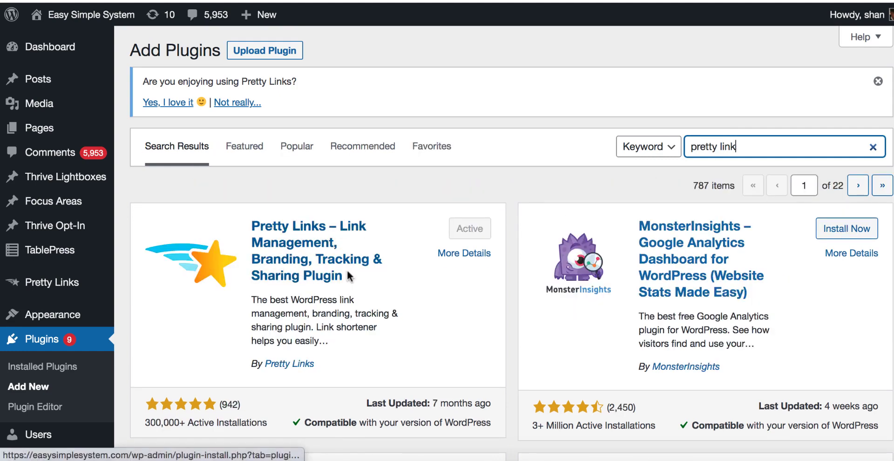
pyautogui.moveTo(528, 236)
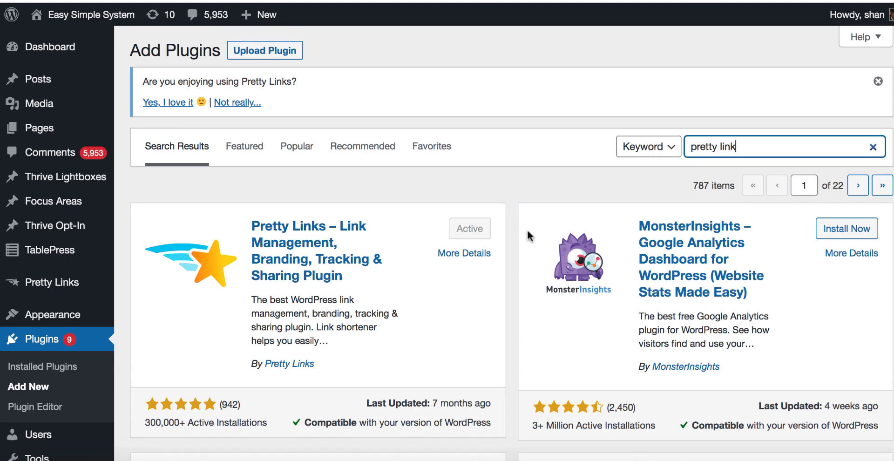
pyautogui.moveTo(489, 244)
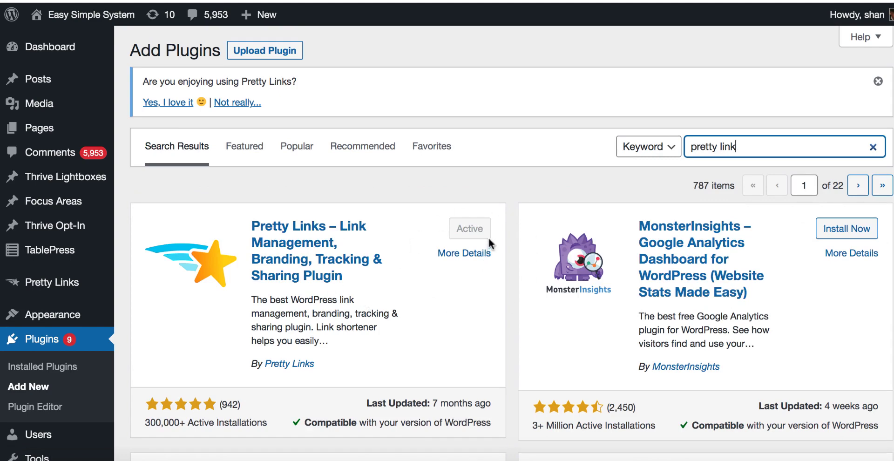
pyautogui.moveTo(465, 254)
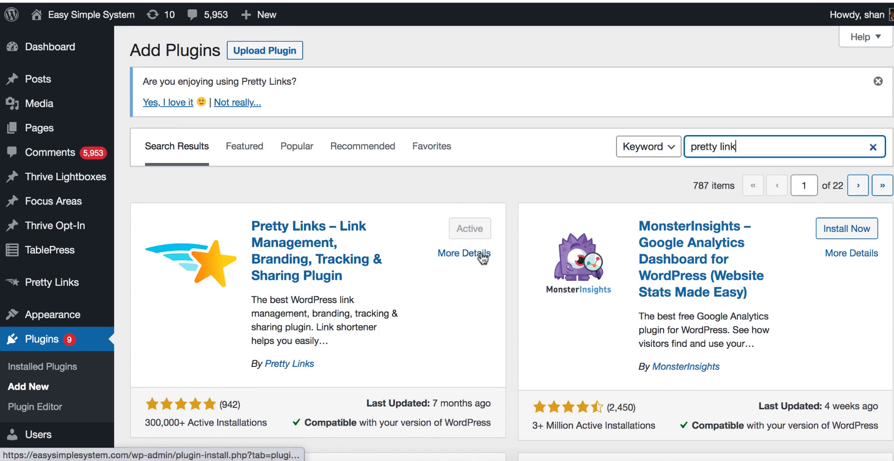
pyautogui.moveTo(824, 289)
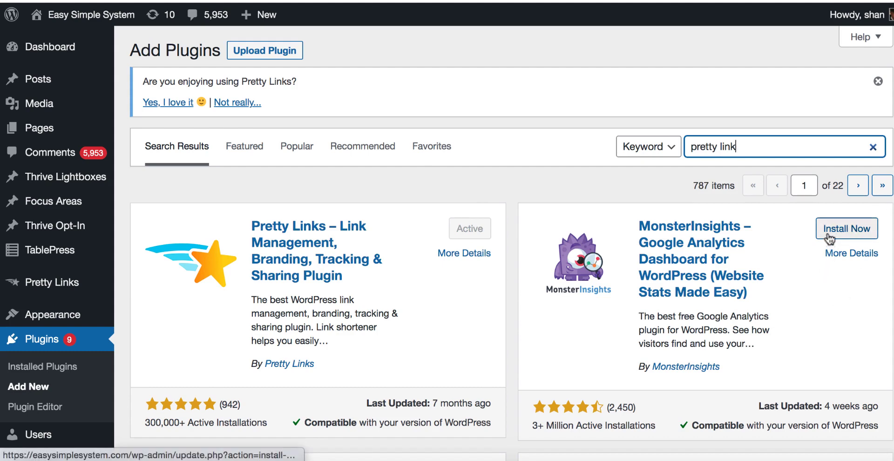
pyautogui.moveTo(509, 295)
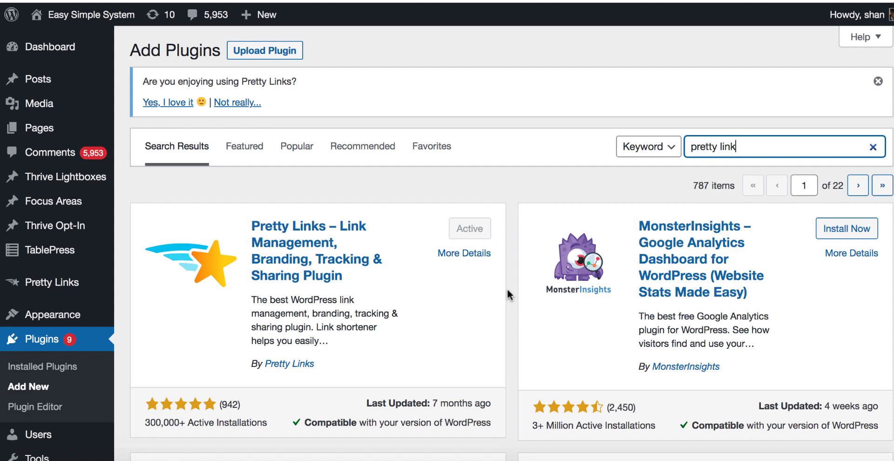
pyautogui.moveTo(41, 339)
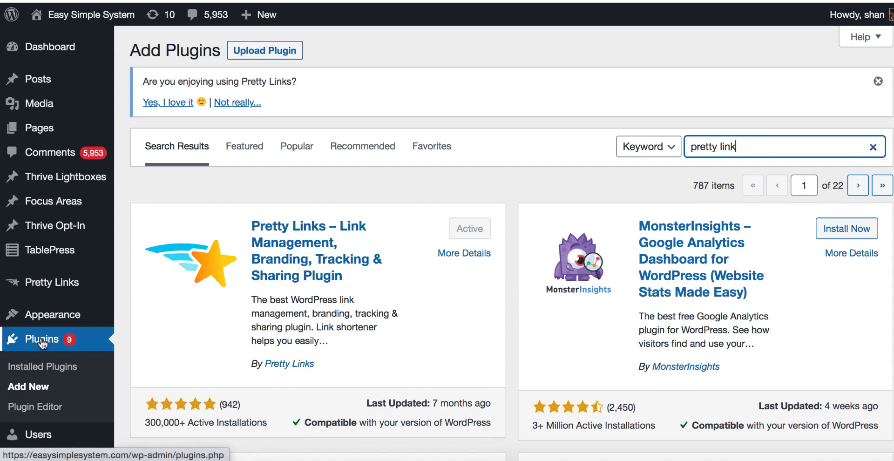
# Step: Confirm Pretty Links Lite is active among installed plugins and start a new pretty link
pyautogui.click(42, 366)
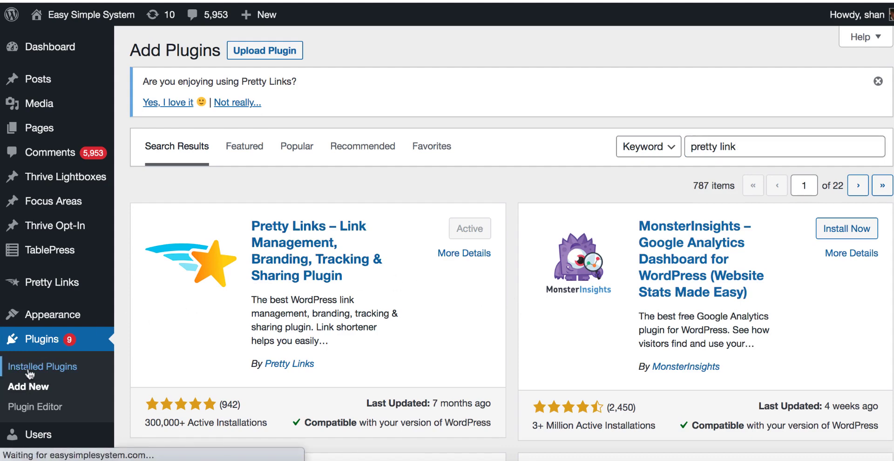
pyautogui.click(42, 366)
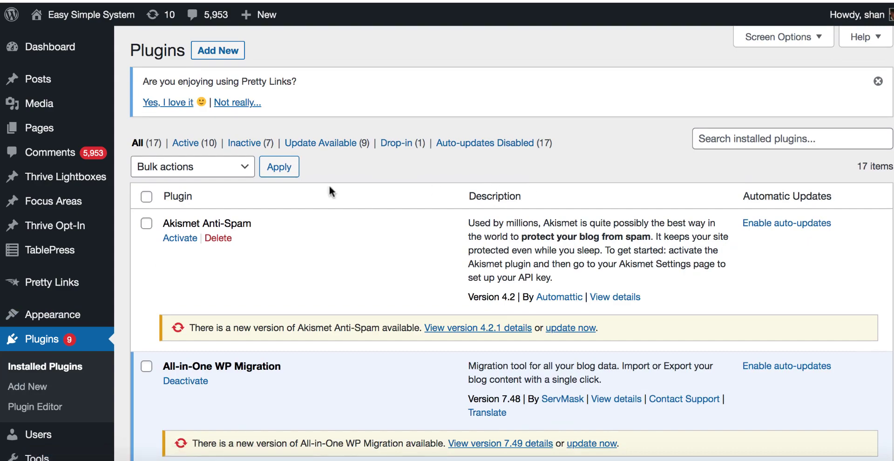
pyautogui.scroll(-3)
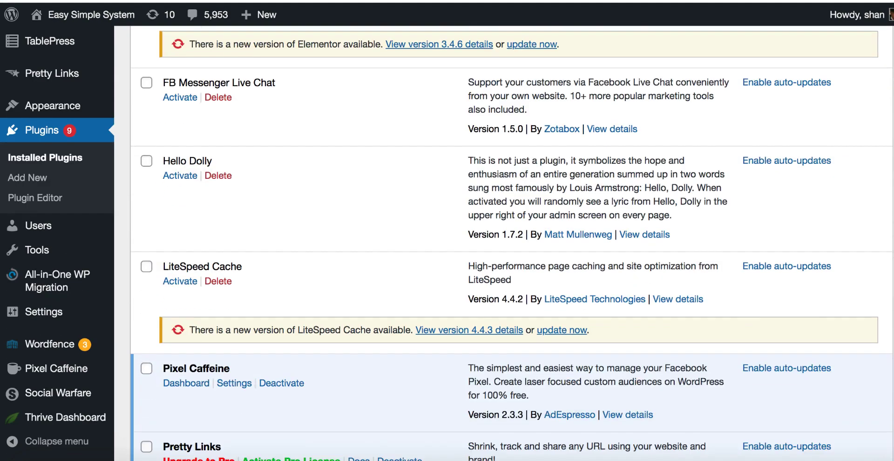
pyautogui.scroll(-3)
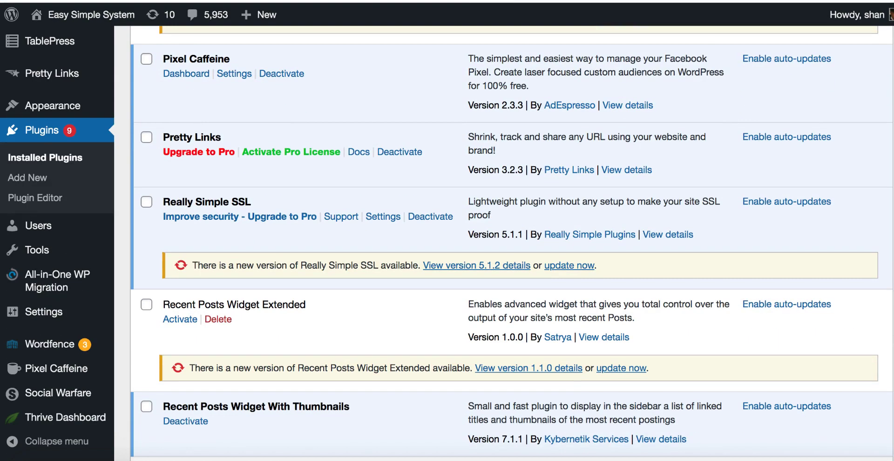
pyautogui.moveTo(265, 171)
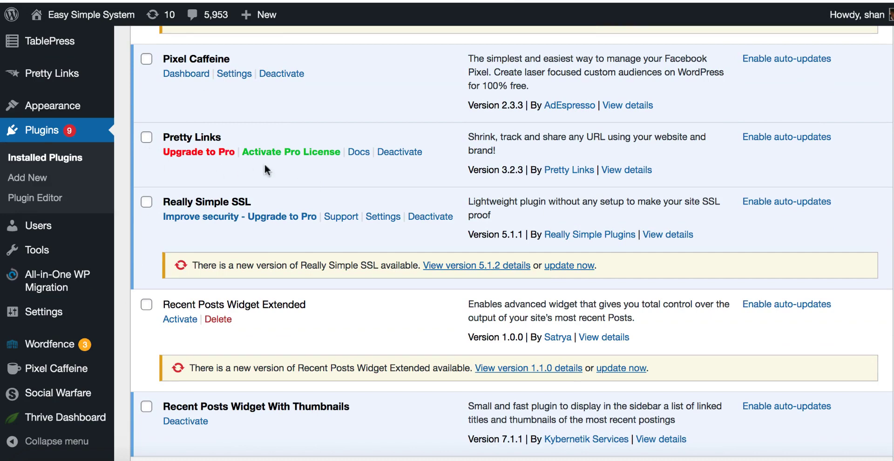
pyautogui.moveTo(215, 168)
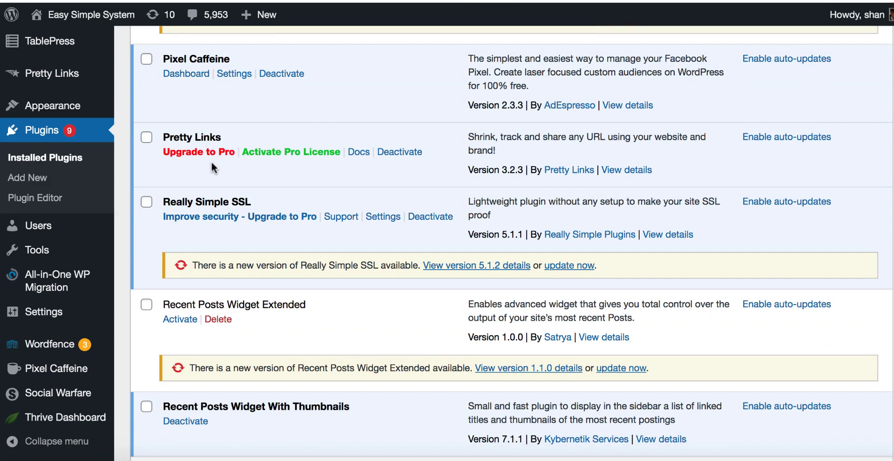
pyautogui.moveTo(132, 283)
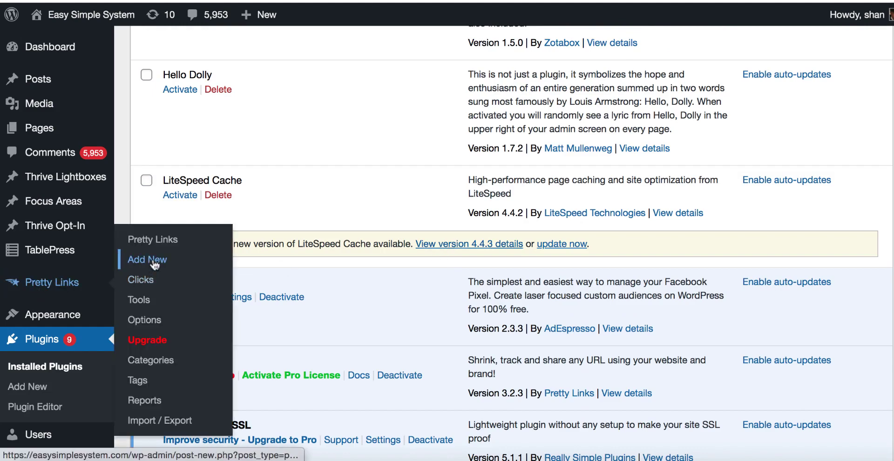
pyautogui.click(146, 259)
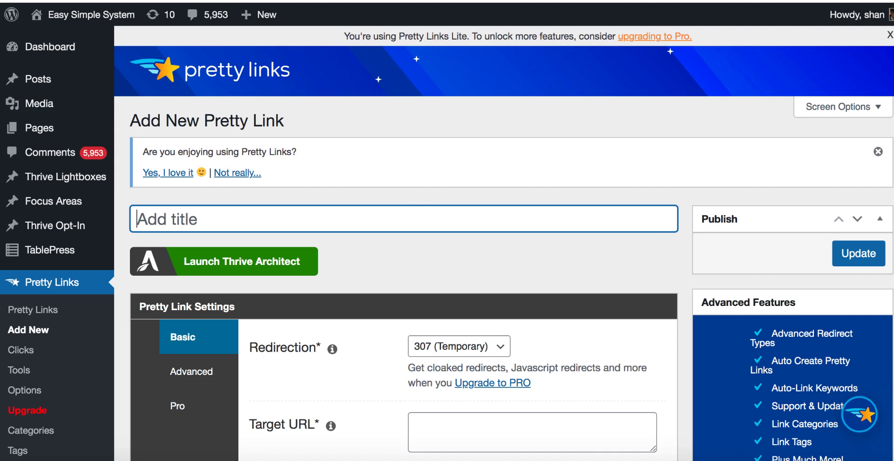
# Step: Set the pretty link's target URL to the ClickBank Biofit HopLink
pyautogui.scroll(-3)
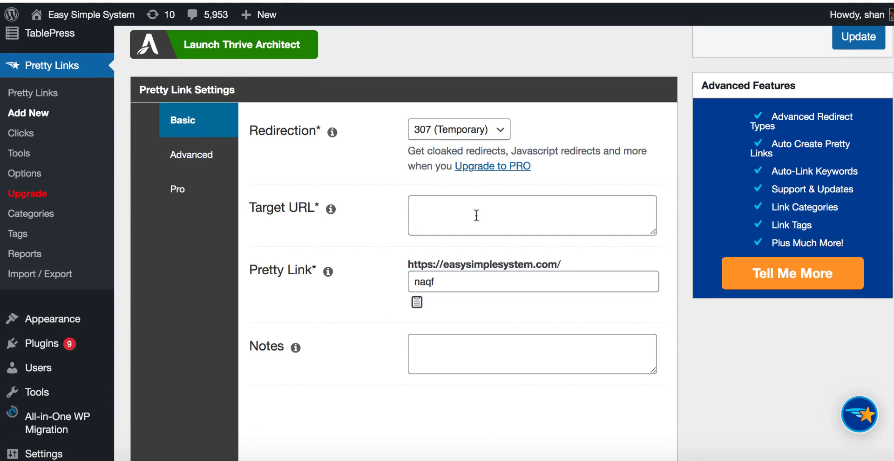
pyautogui.click(532, 215)
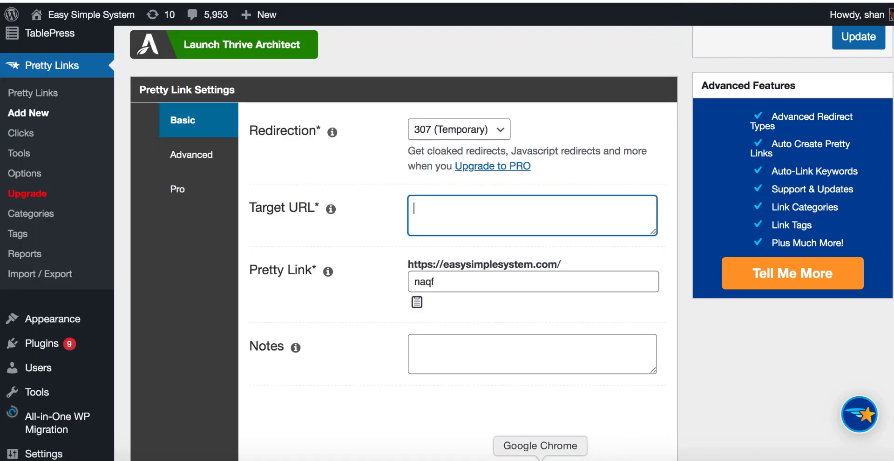
pyautogui.write('https://b2c3ajr1-4hn4pc1odi4wrwaqh.hop.clickbank.net/')
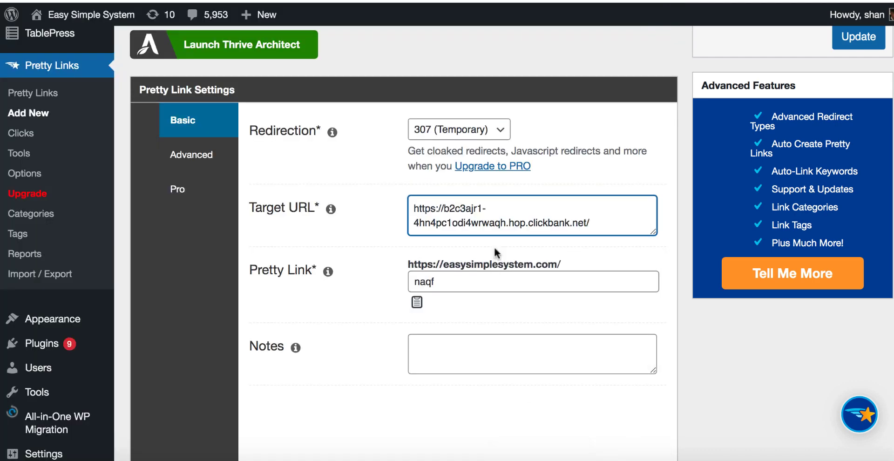
pyautogui.moveTo(536, 206)
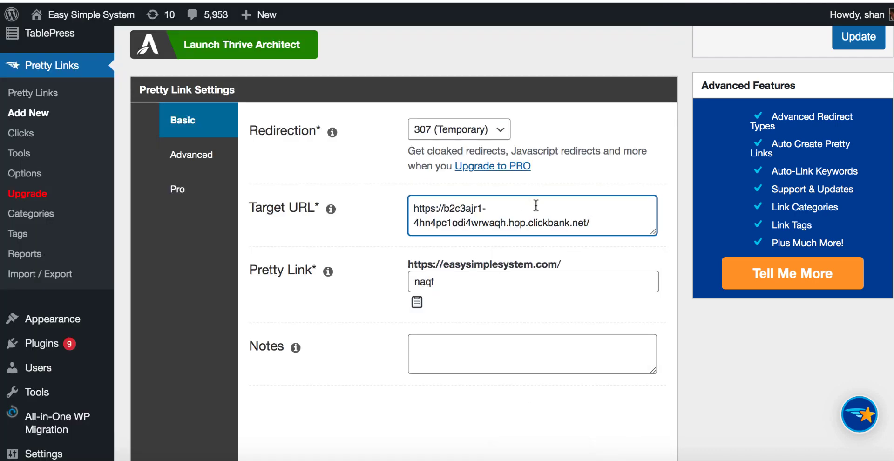
pyautogui.moveTo(501, 266)
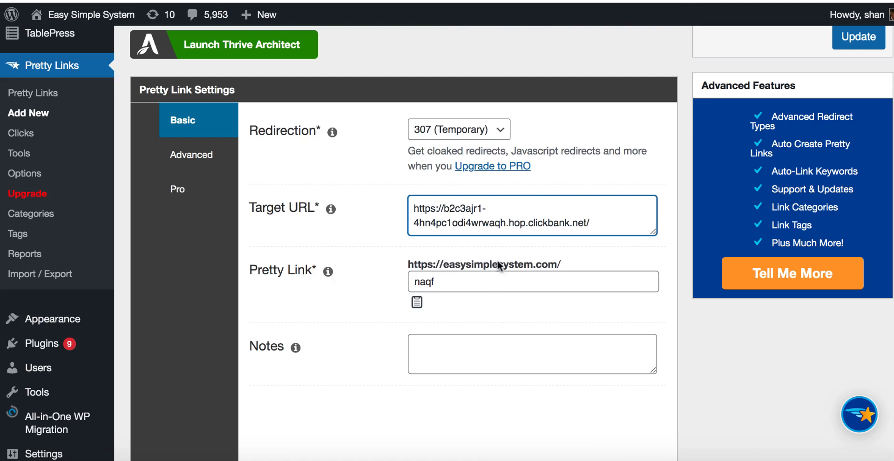
pyautogui.moveTo(509, 273)
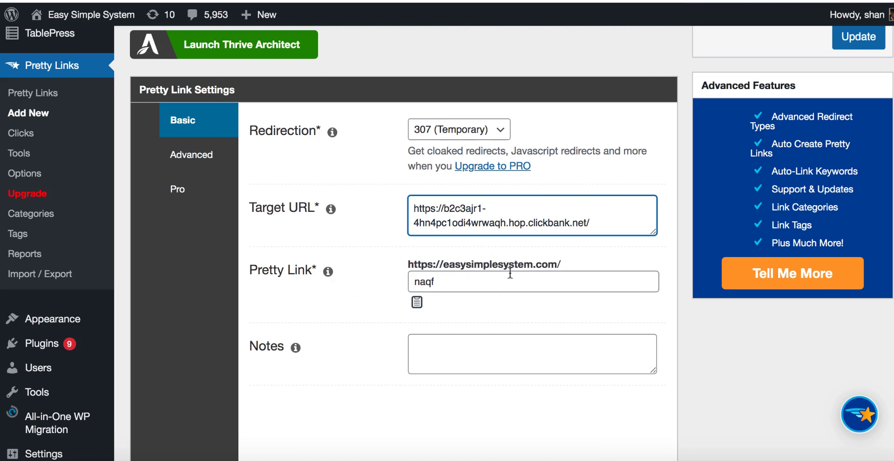
pyautogui.moveTo(466, 297)
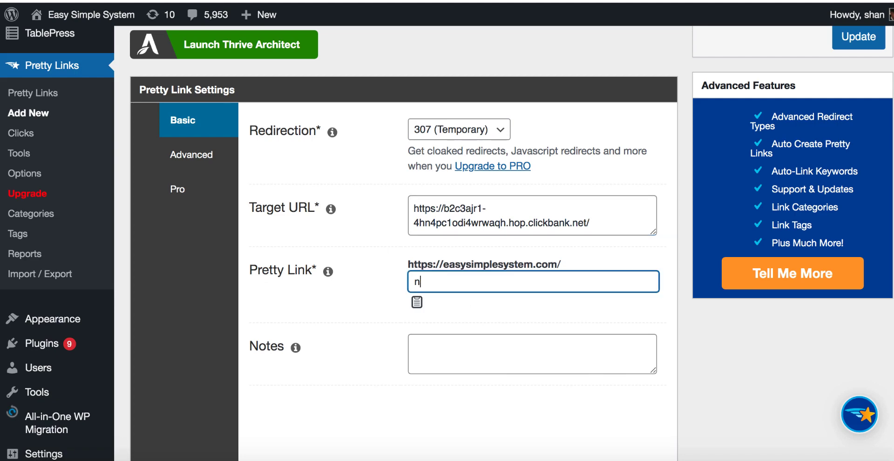
# Step: Replace the auto slug with 'biofit' and save, creating easysimplesystem.com/biofit
pyautogui.press('Backspace')
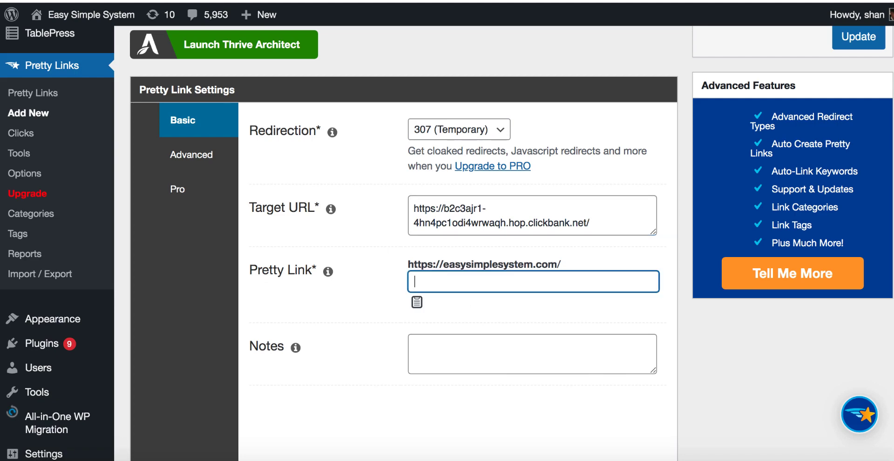
pyautogui.write('bio')
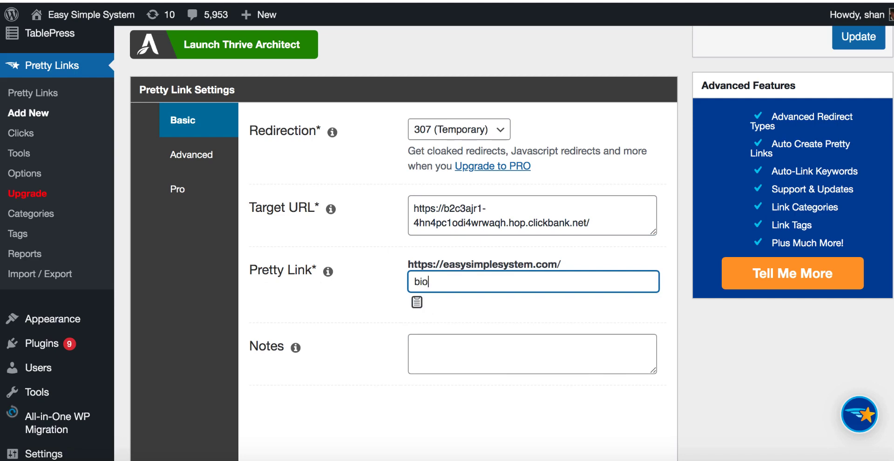
pyautogui.write('fit')
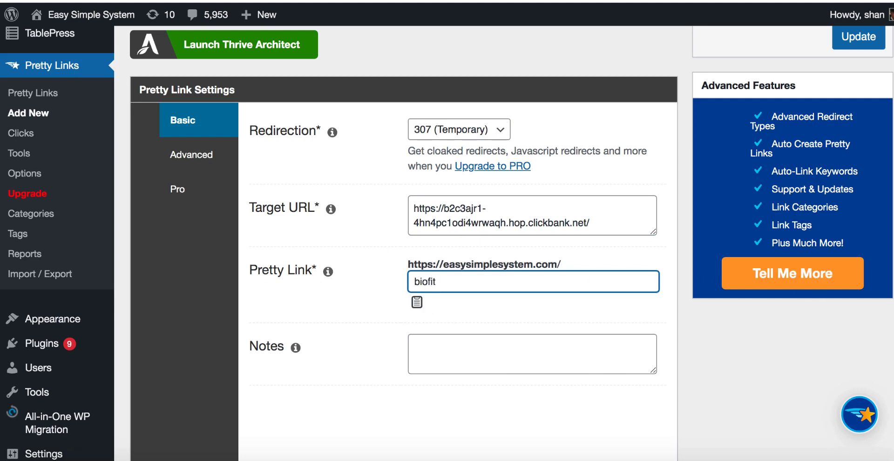
pyautogui.scroll(3)
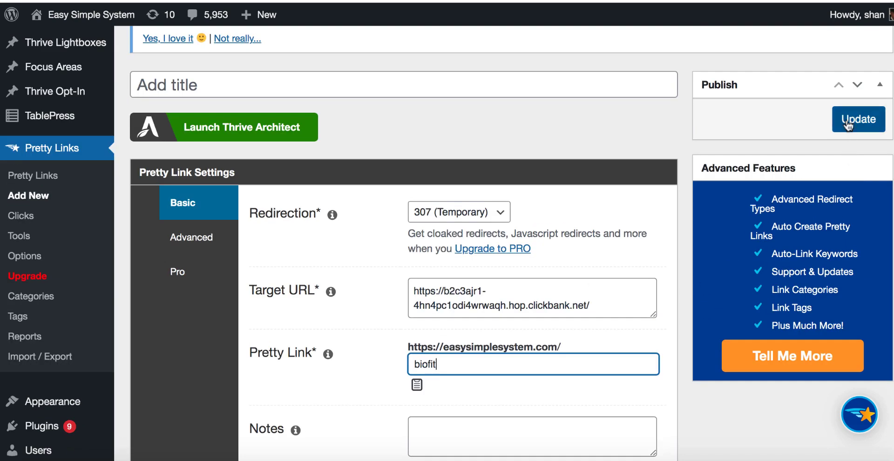
pyautogui.click(858, 118)
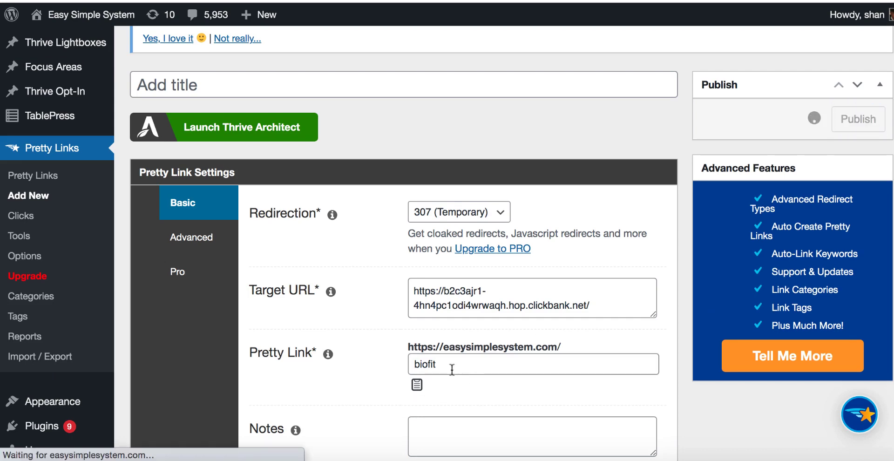
pyautogui.click(858, 119)
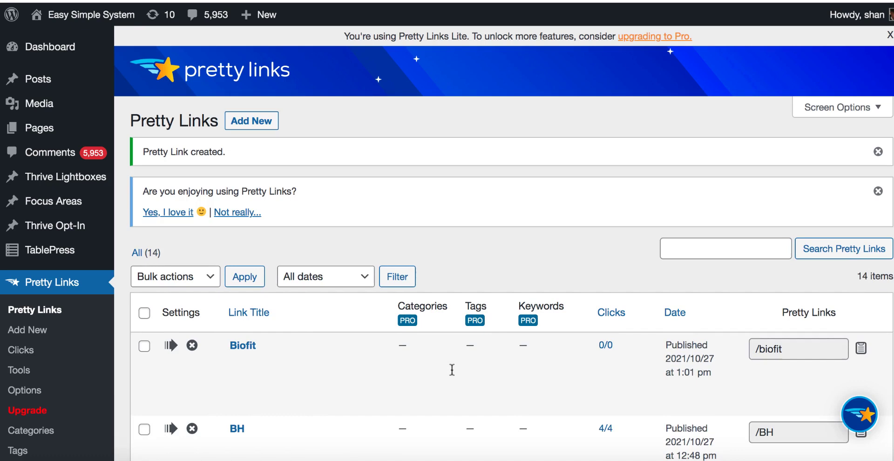
pyautogui.moveTo(436, 155)
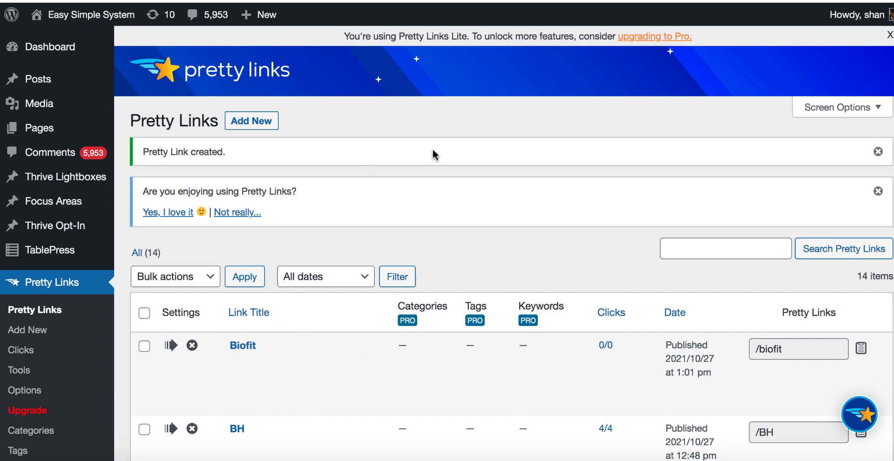
pyautogui.moveTo(242, 345)
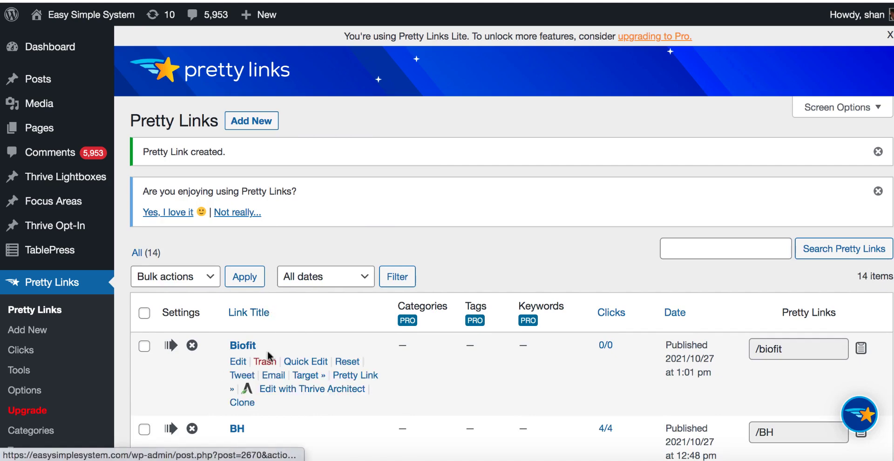
pyautogui.moveTo(278, 352)
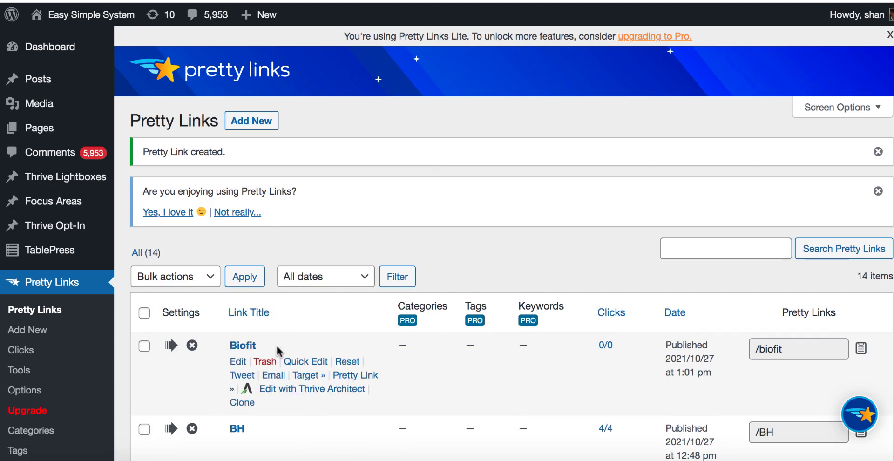
pyautogui.moveTo(862, 350)
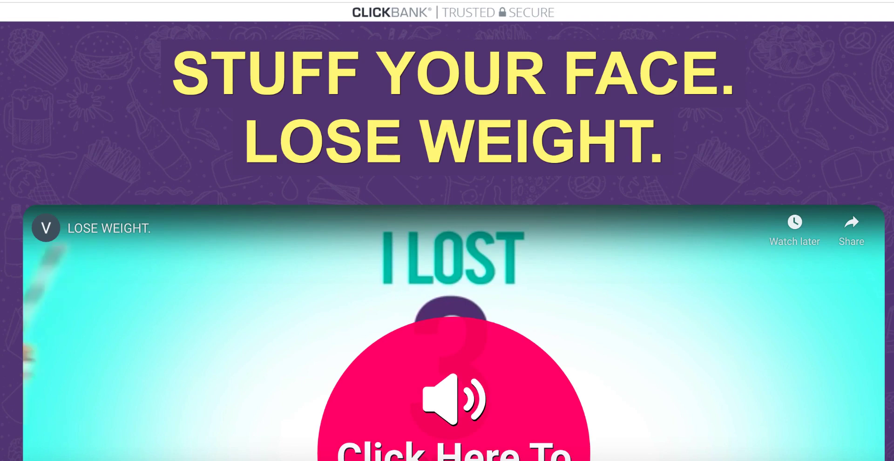
pyautogui.scroll(-3)
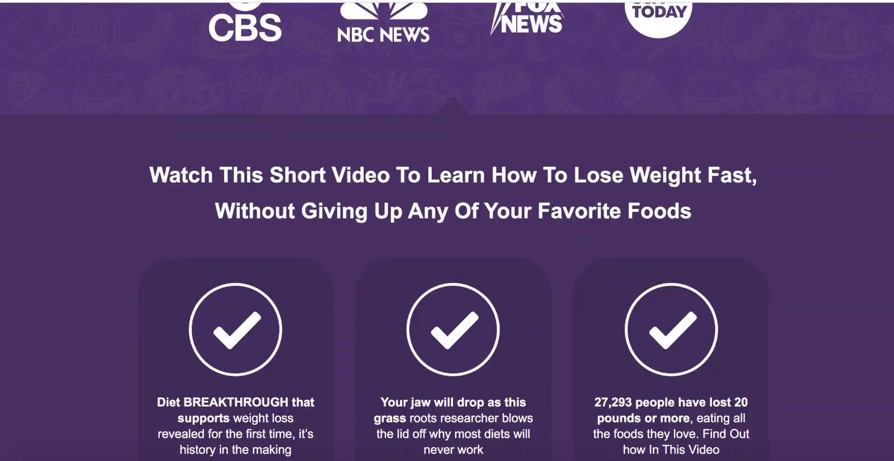
pyautogui.scroll(3)
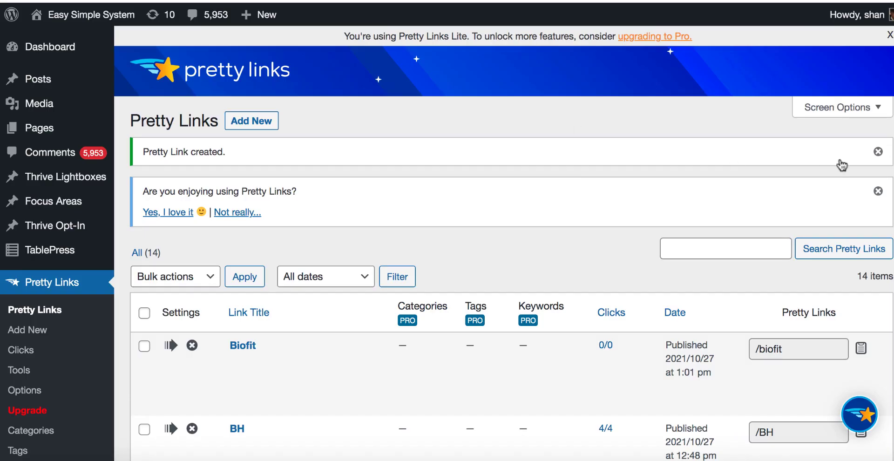
pyautogui.scroll(-3)
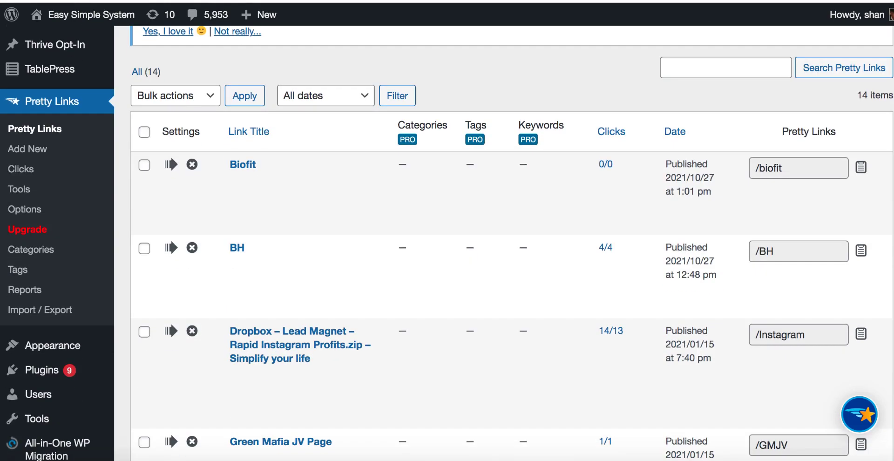
pyautogui.moveTo(300, 344)
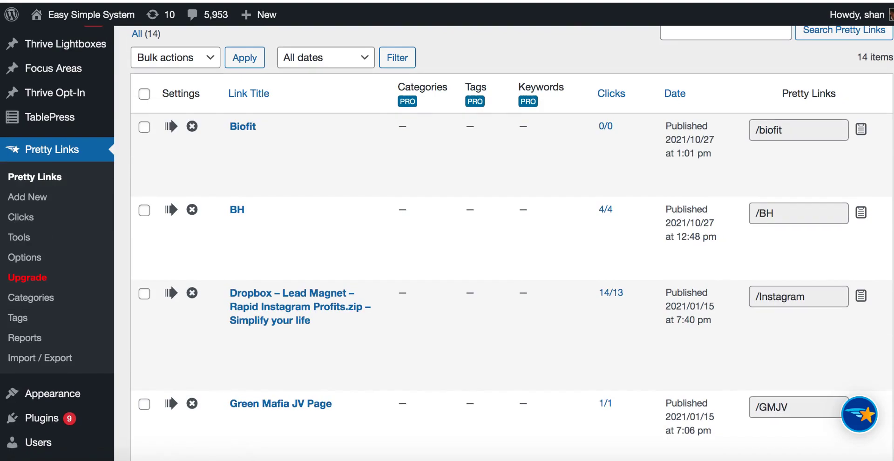
pyautogui.moveTo(269, 126)
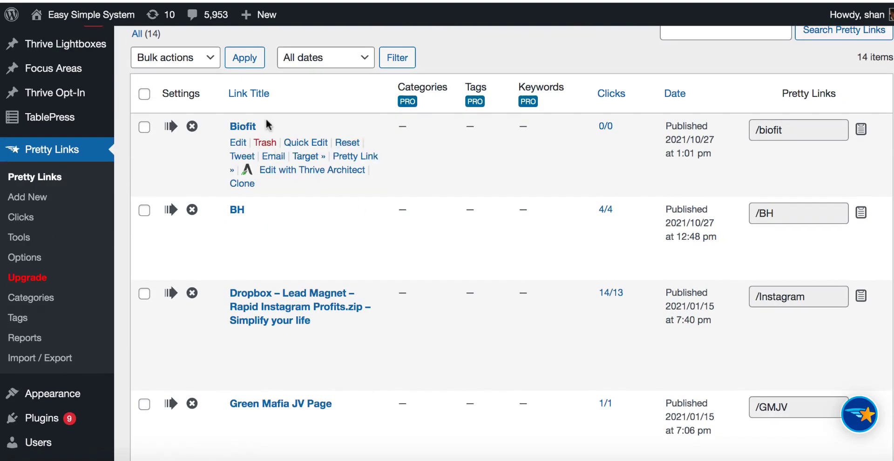
pyautogui.moveTo(355, 155)
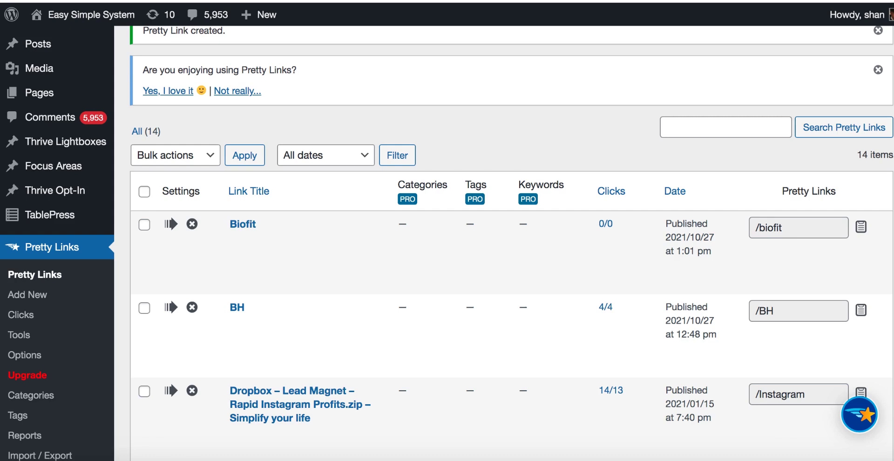
pyautogui.scroll(3)
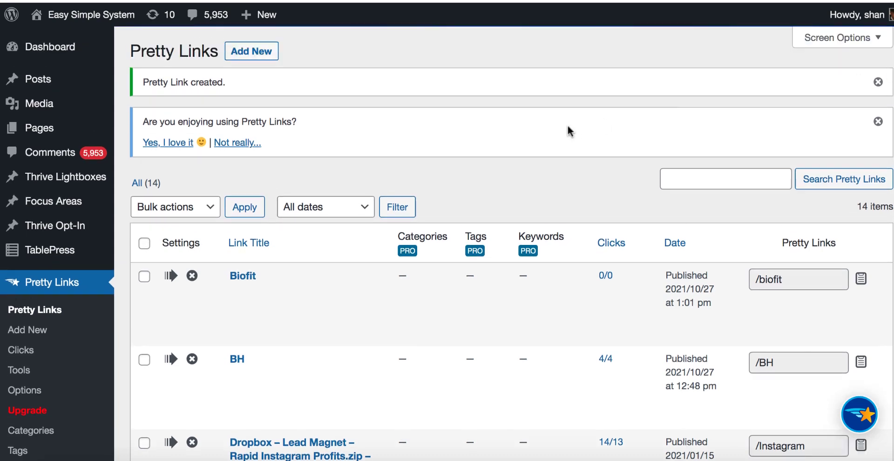
pyautogui.moveTo(355, 169)
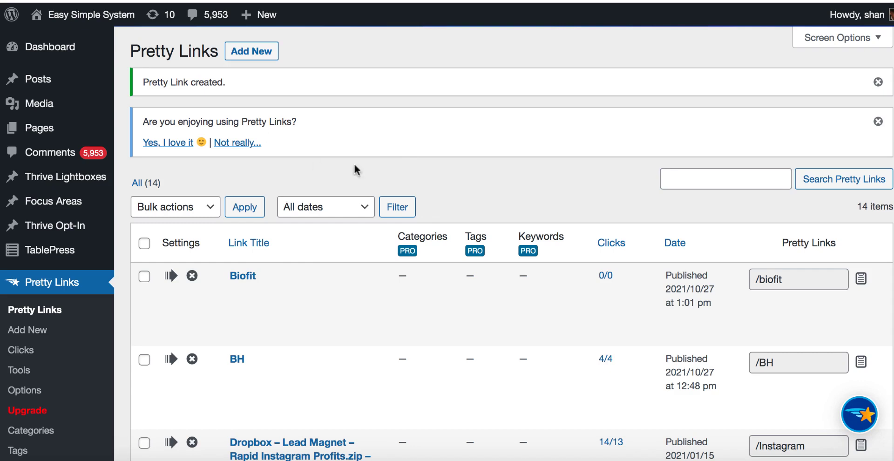
pyautogui.moveTo(278, 73)
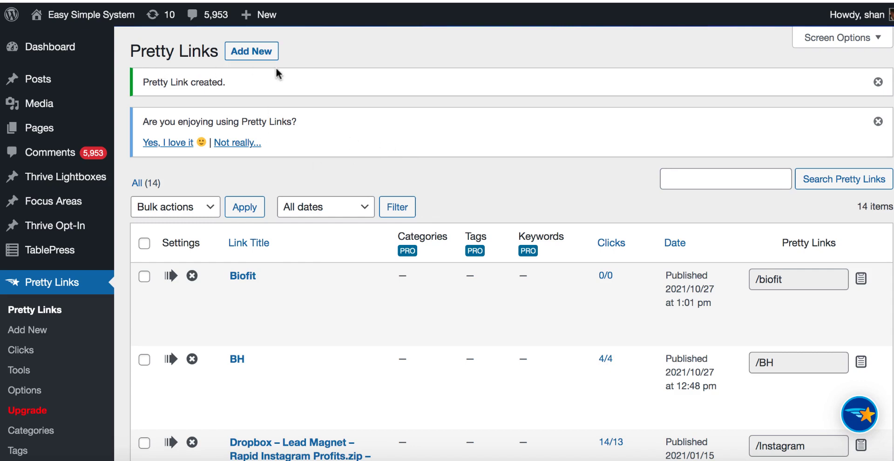
pyautogui.moveTo(365, 81)
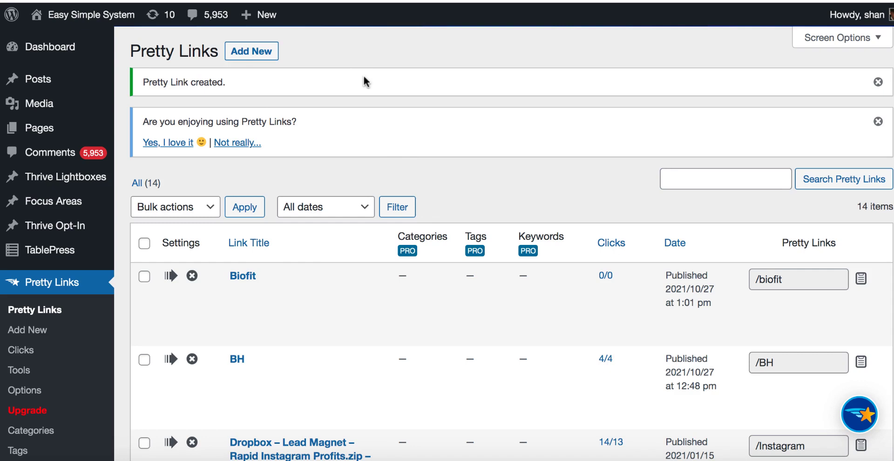
pyautogui.moveTo(405, 95)
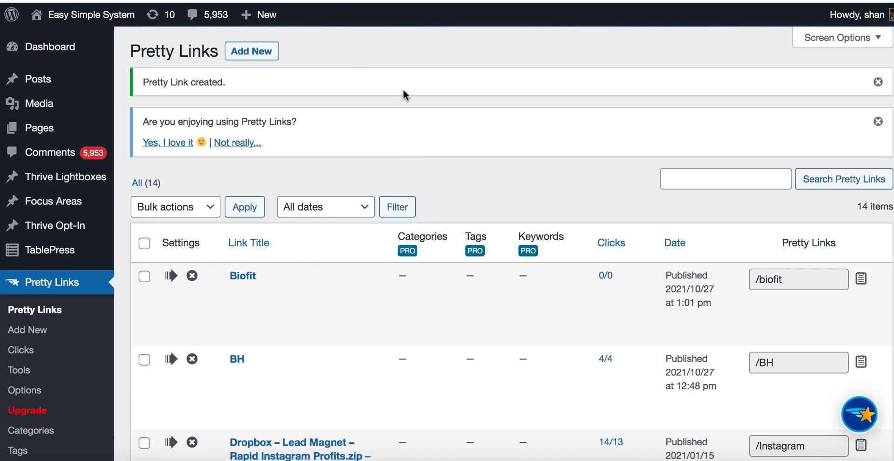